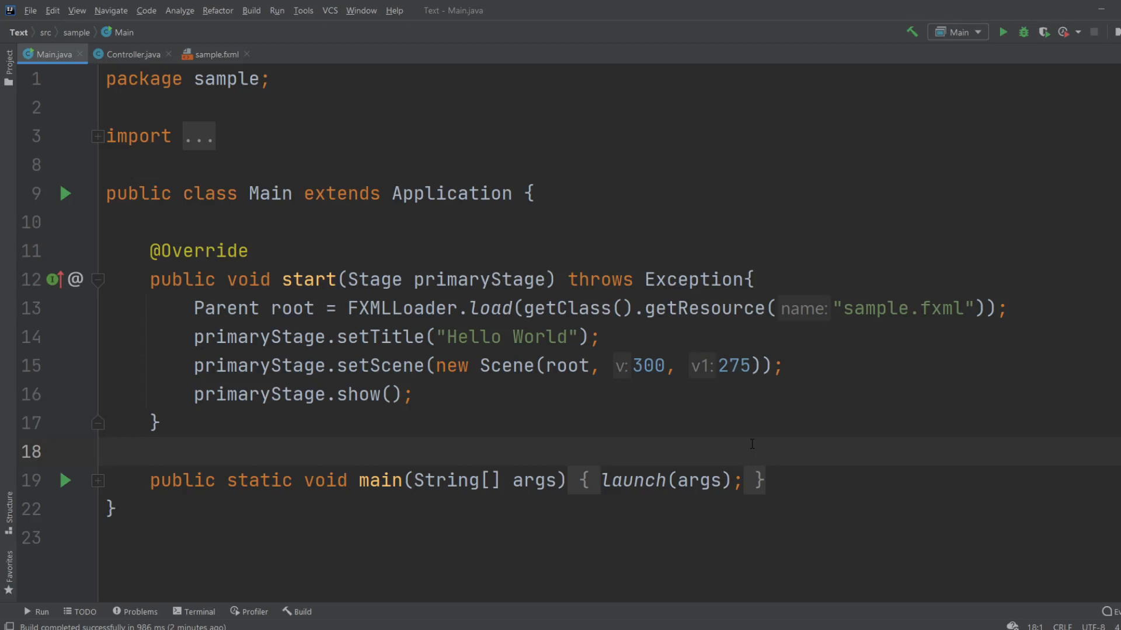
{"action": "mouse_move", "coordinate": [518, 453]}
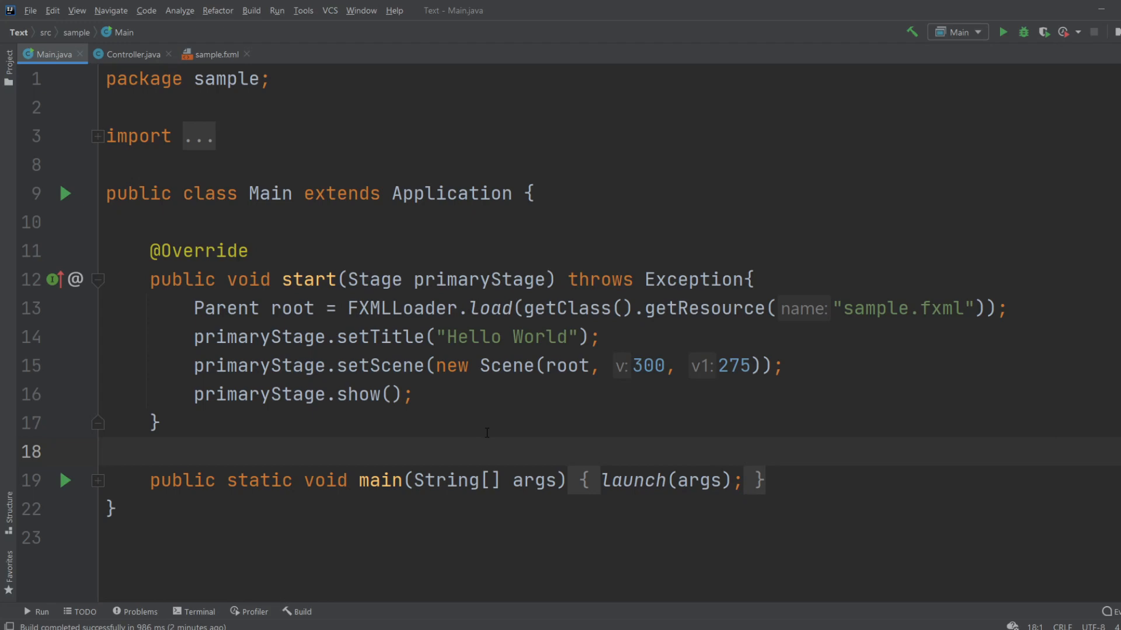
{"action": "mouse_move", "coordinate": [703, 407]}
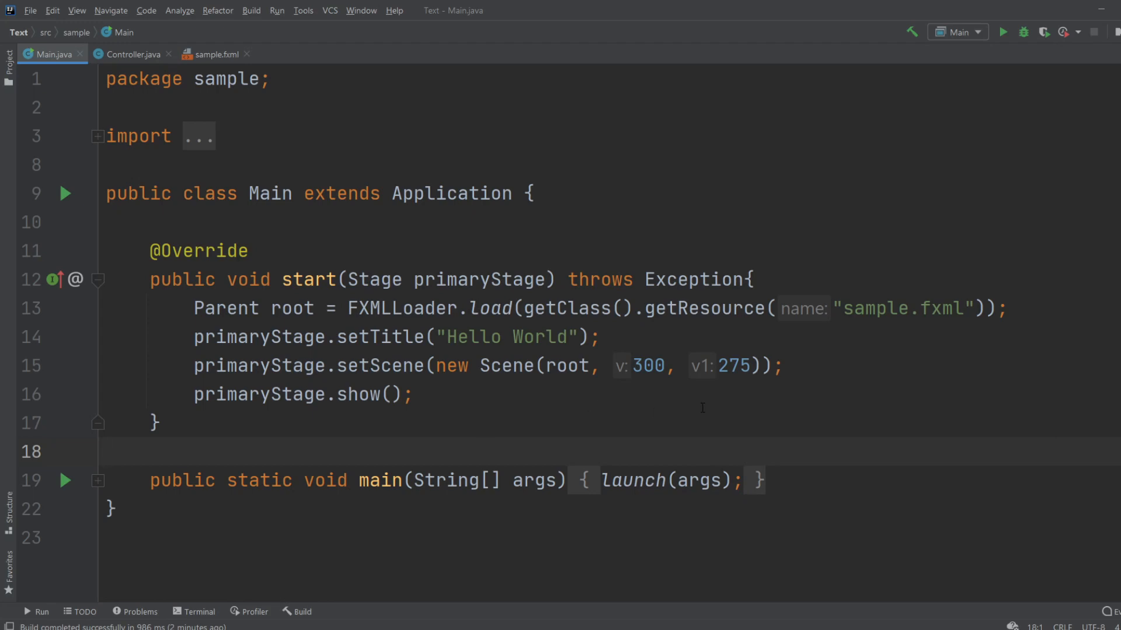
Delete the ', 300, 275' size arguments so the Scene is built from root alone
{"action": "left_click_drag", "start_coordinate": [597, 365], "coordinate": [751, 365]}
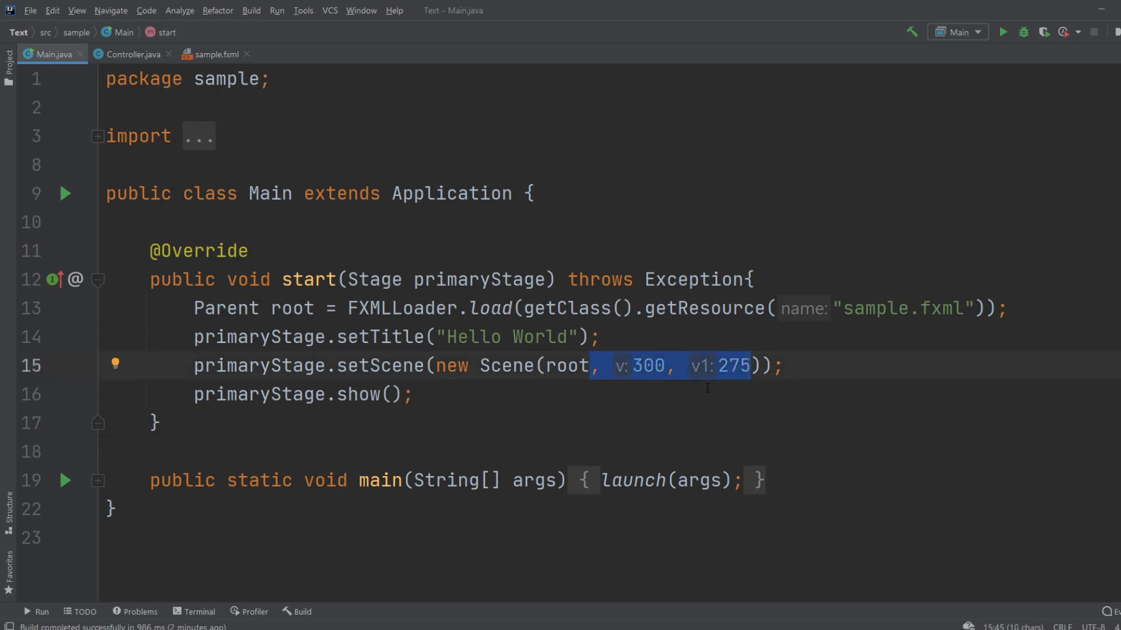
{"action": "key", "text": "Delete"}
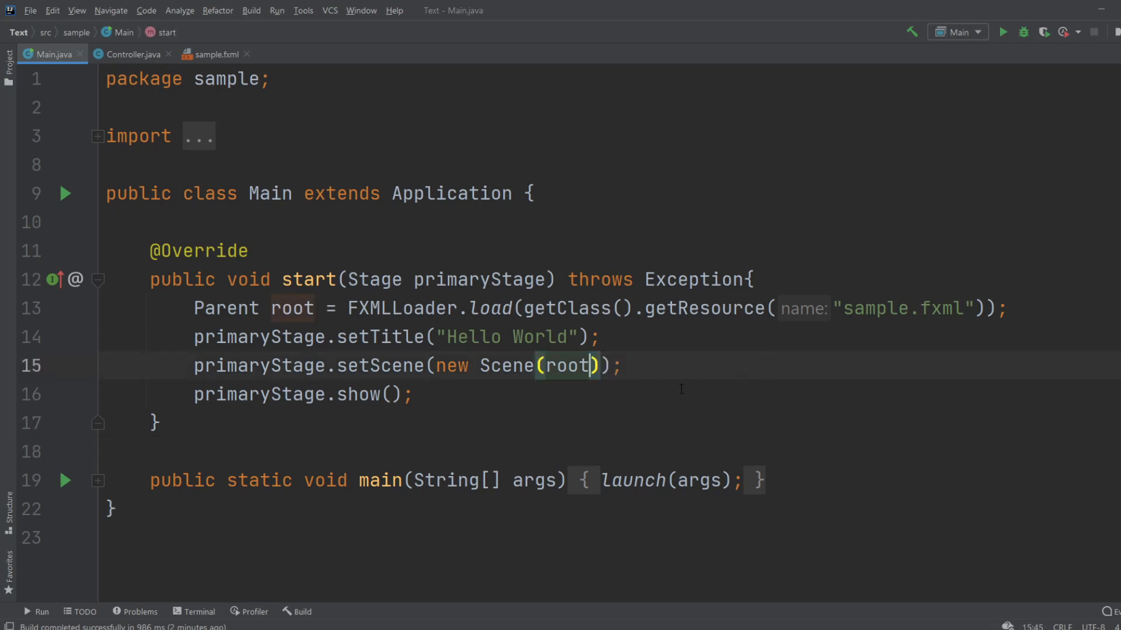
{"action": "left_click", "coordinate": [414, 393]}
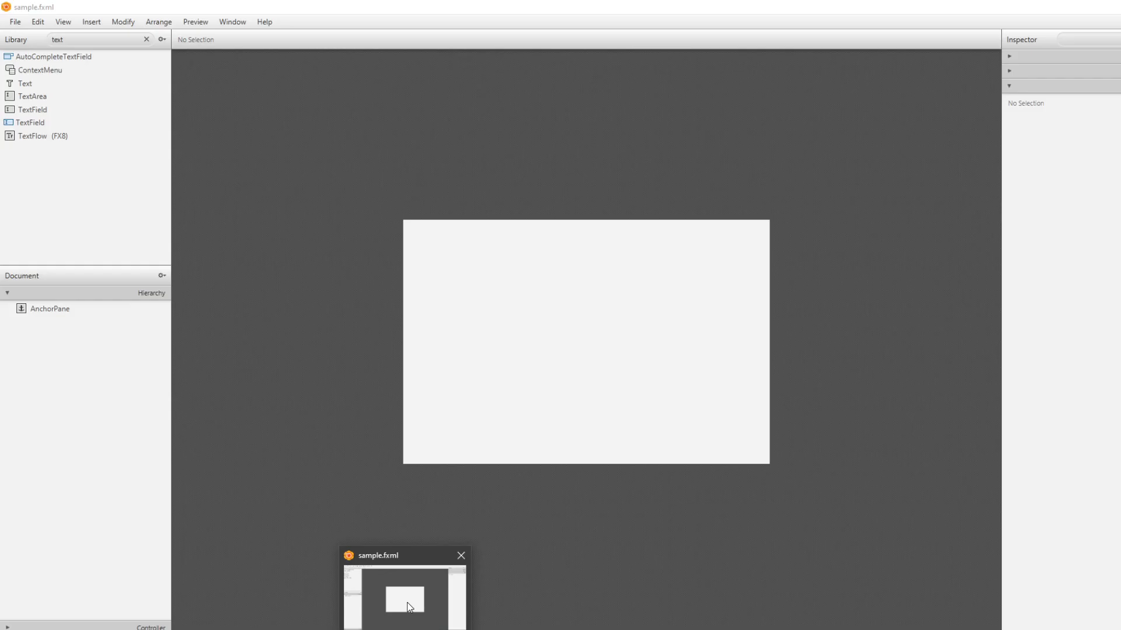
Search the Library for 'rad' to find RadioButton for the AnchorPane
{"action": "left_click", "coordinate": [461, 556]}
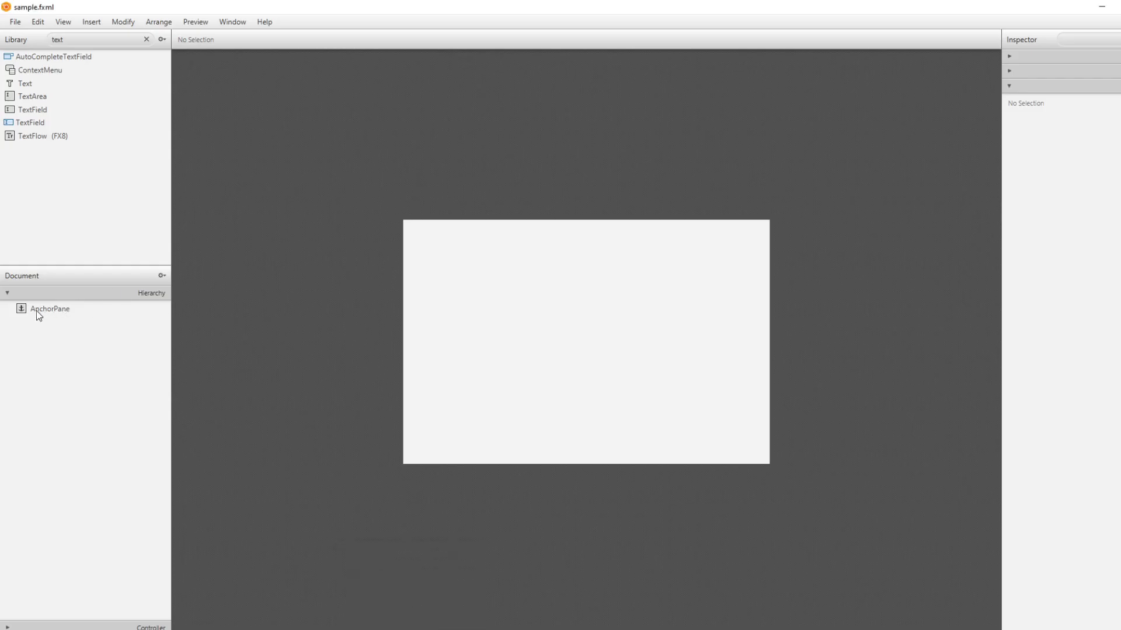
{"action": "left_click", "coordinate": [147, 40]}
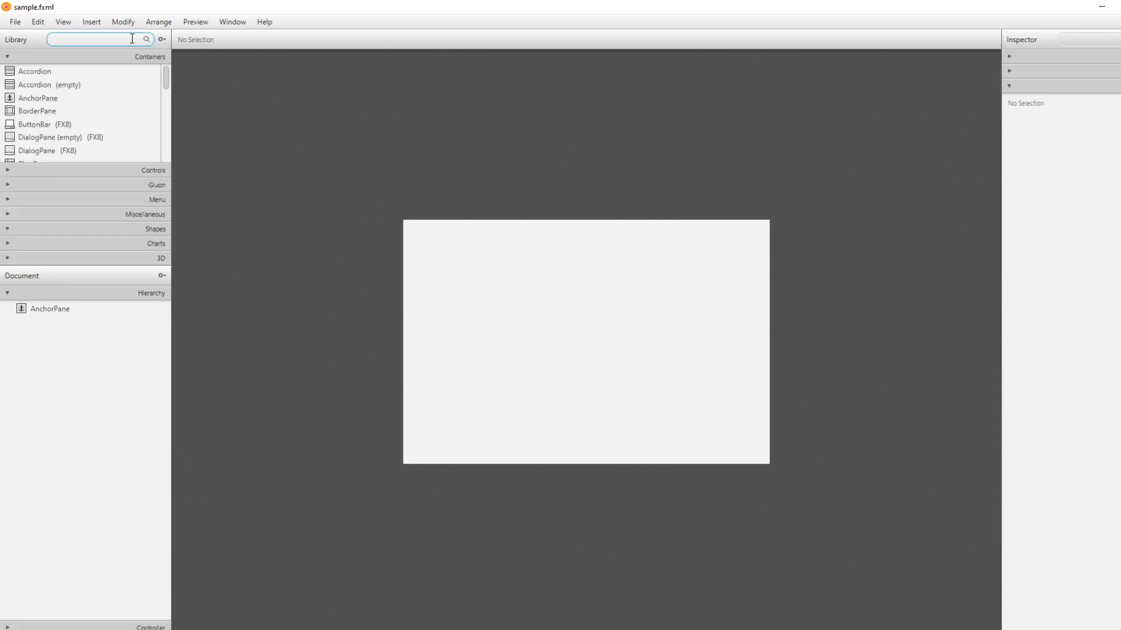
{"action": "type", "text": "rad"}
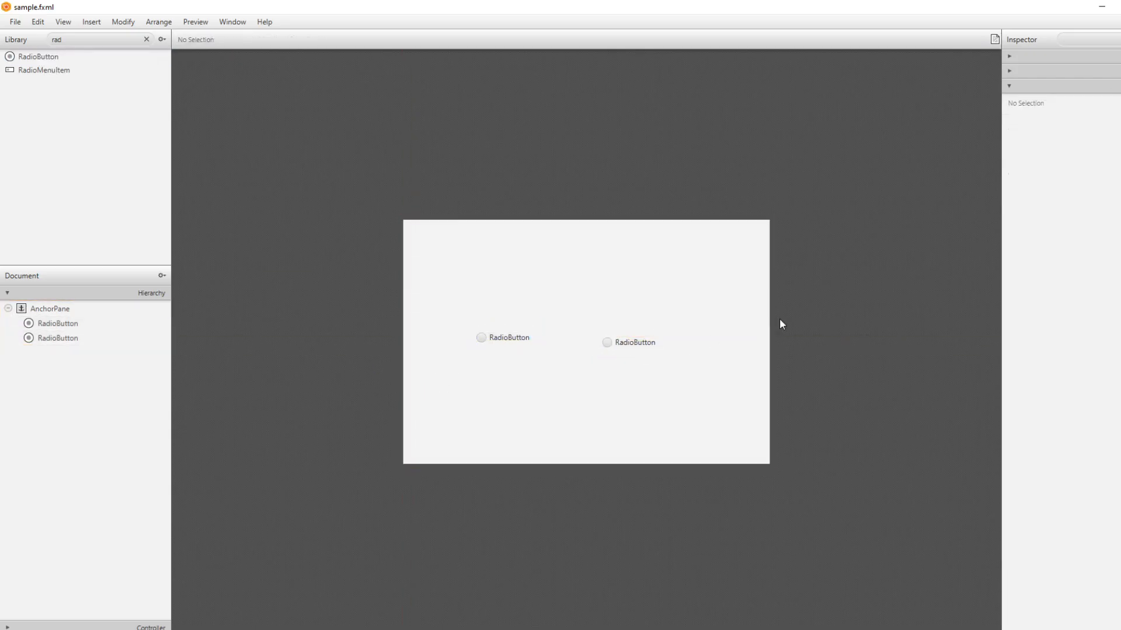
Set the right-hand radio button's label font size to 25 px in Properties
{"action": "left_click", "coordinate": [628, 342]}
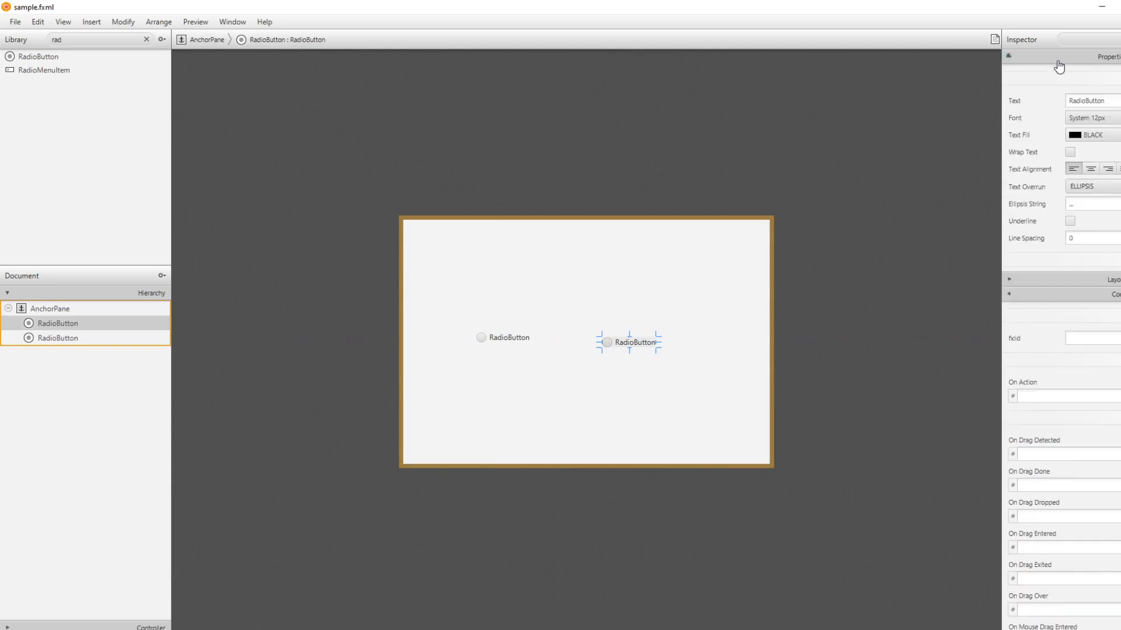
{"action": "left_click", "coordinate": [1009, 56]}
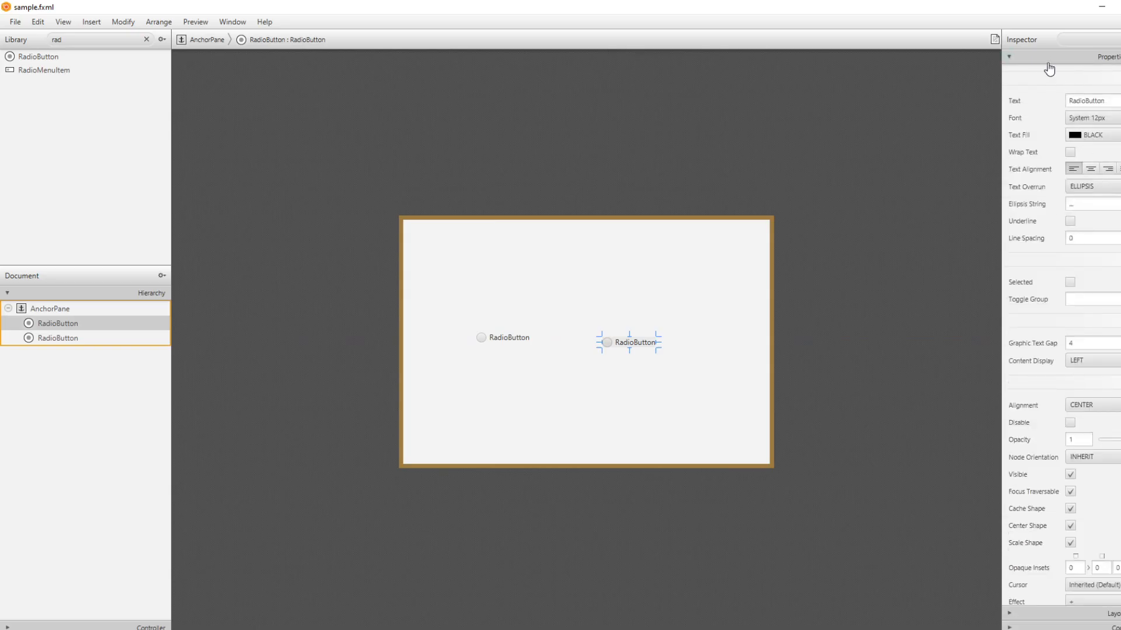
{"action": "left_click", "coordinate": [1087, 117]}
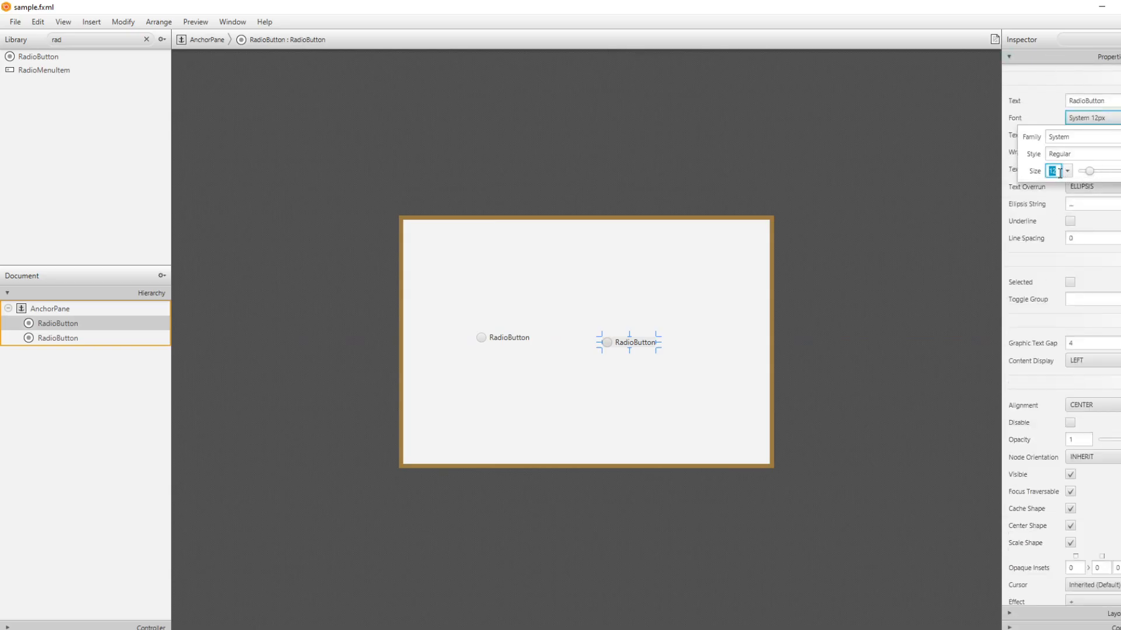
{"action": "type", "text": "25"}
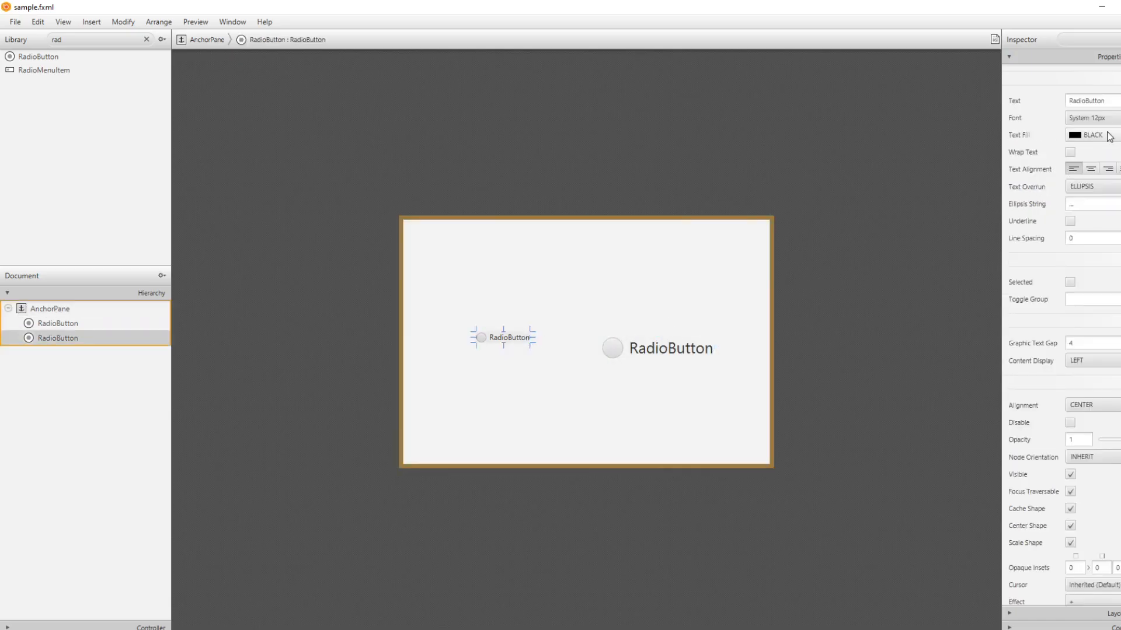
{"action": "left_click", "coordinate": [1086, 117]}
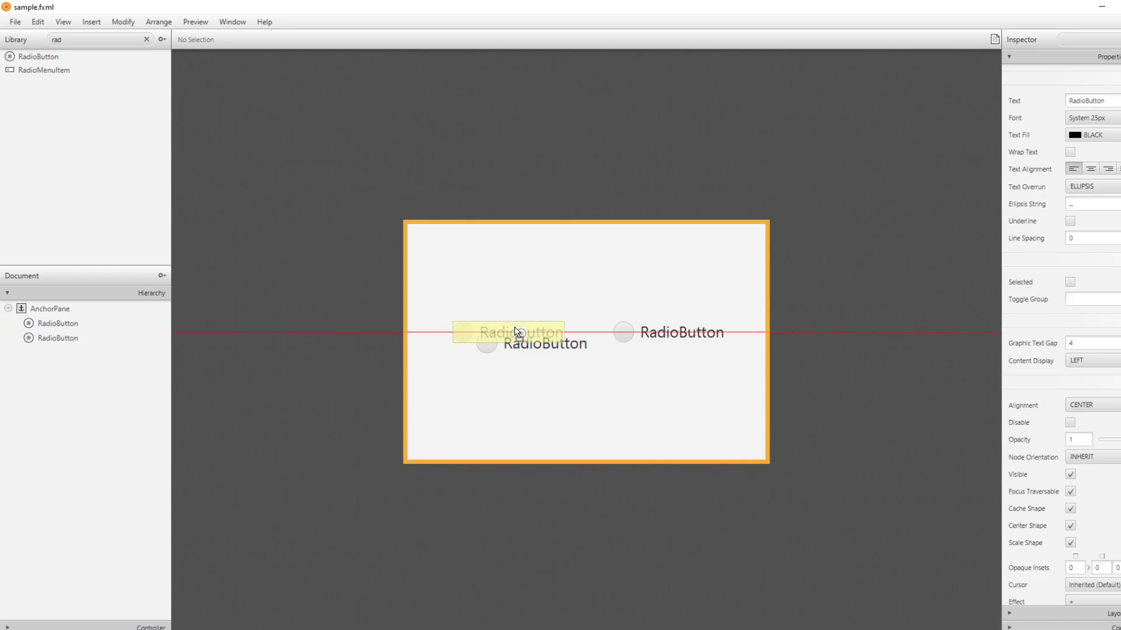
Label the first radio button's Text as Dog
{"action": "type", "text": "Dog"}
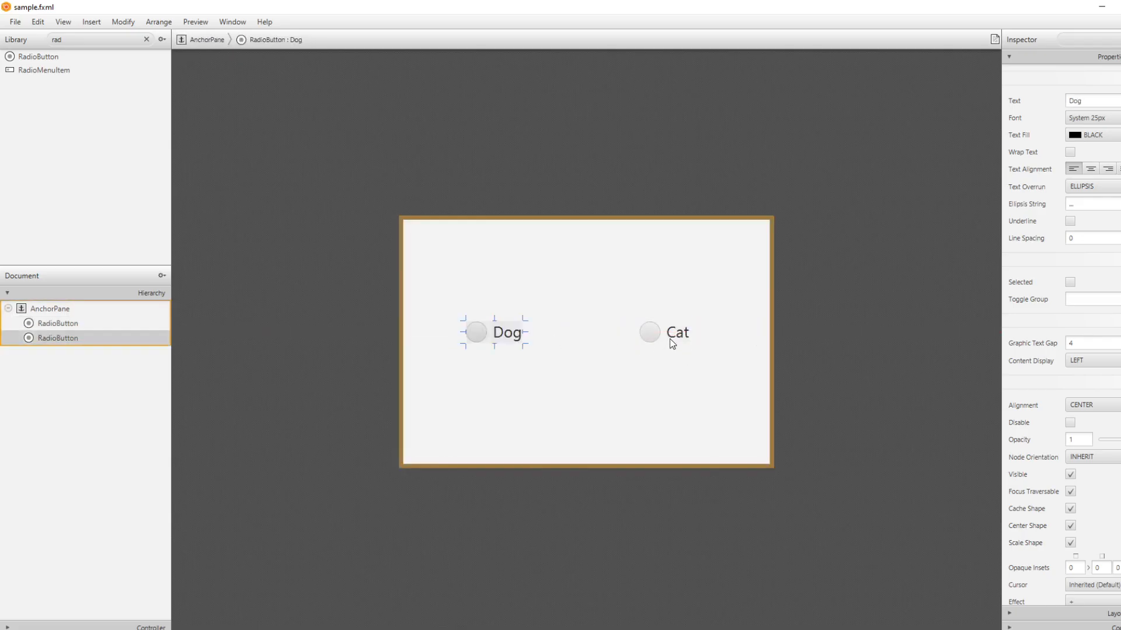
{"action": "mouse_move", "coordinate": [702, 348]}
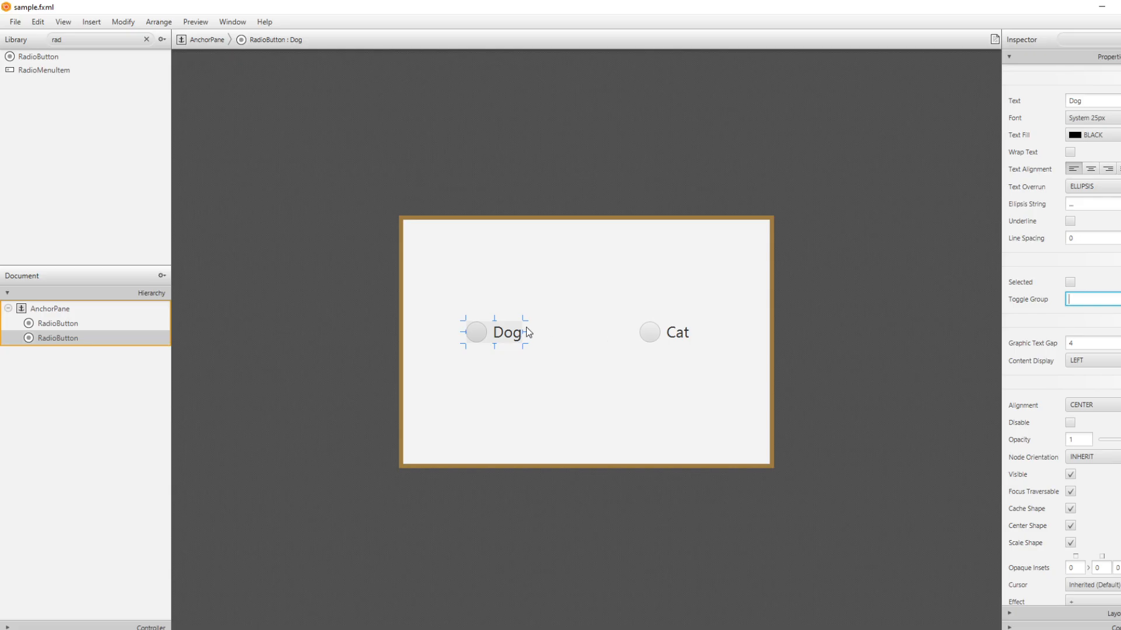
{"action": "mouse_move", "coordinate": [867, 321]}
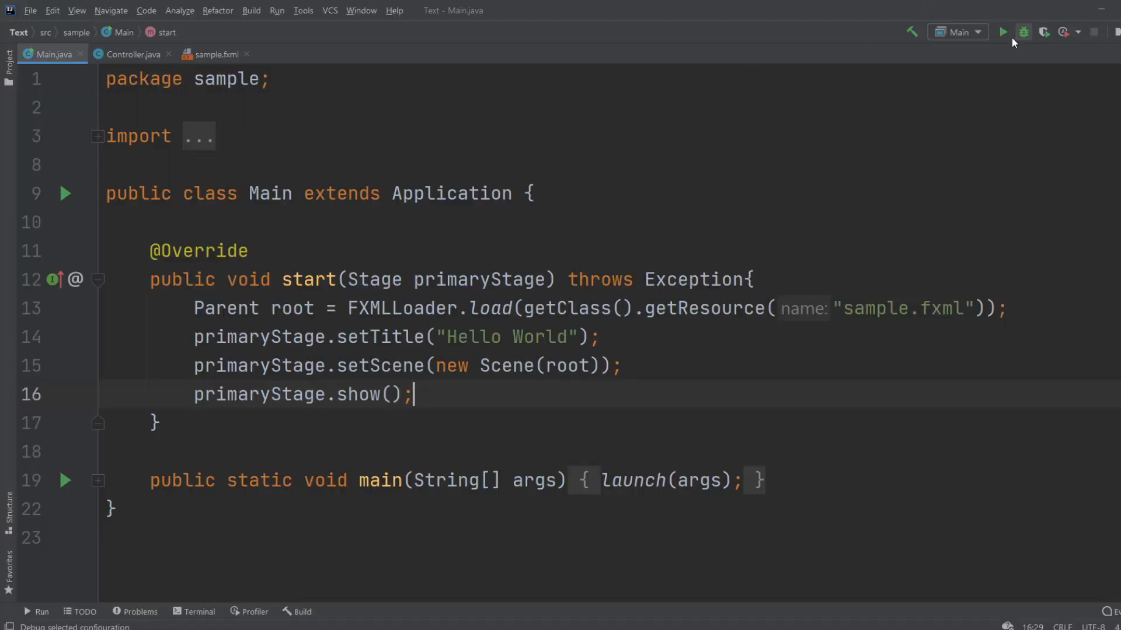
Run Main and pick Cat then Dog, seeing both stay selected together
{"action": "left_click", "coordinate": [1003, 32]}
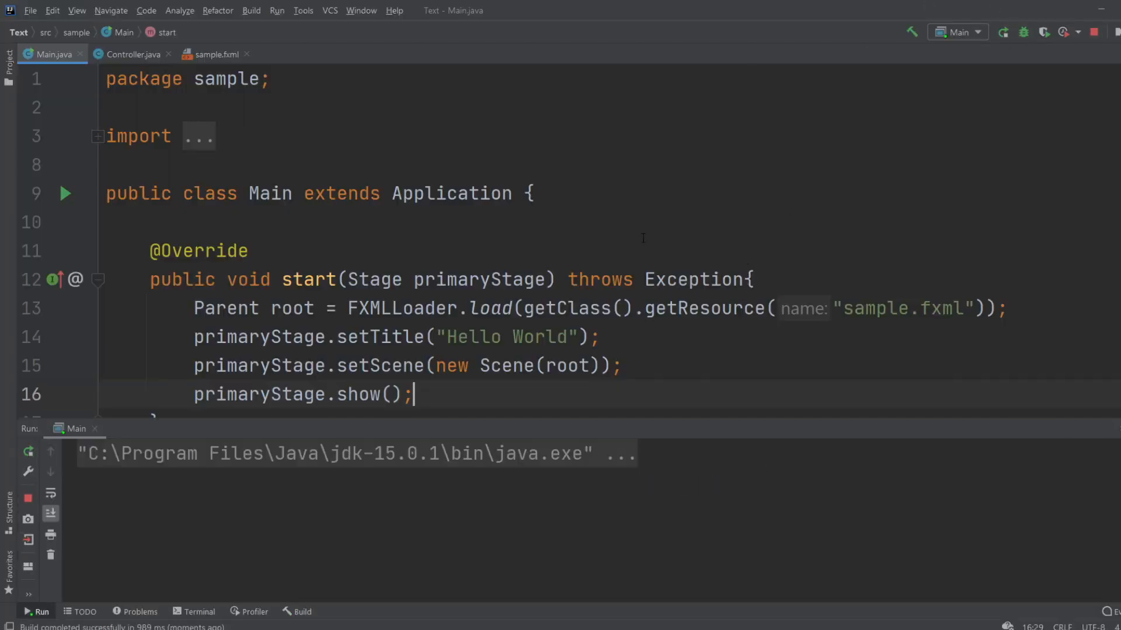
{"action": "left_click", "coordinate": [63, 192]}
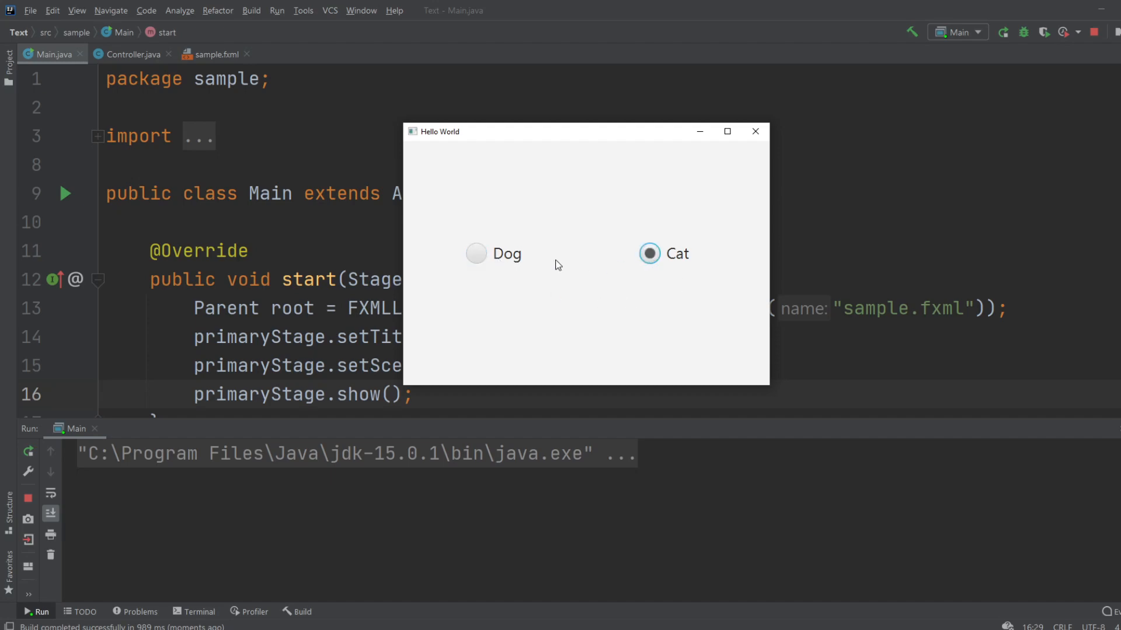
{"action": "left_click", "coordinate": [476, 254]}
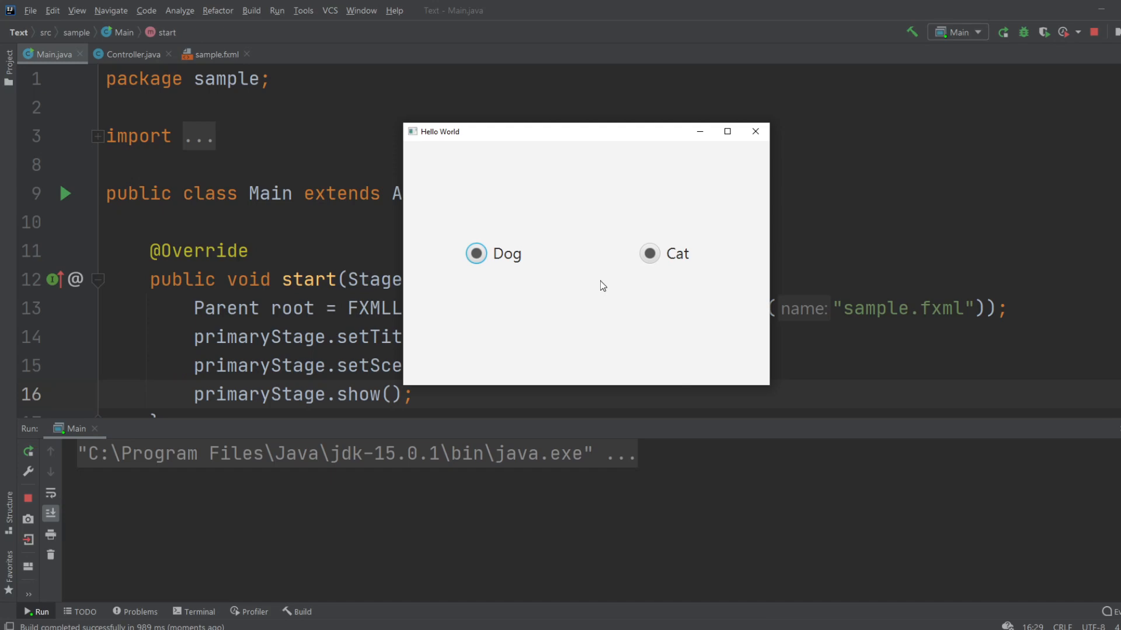
{"action": "mouse_move", "coordinate": [554, 281]}
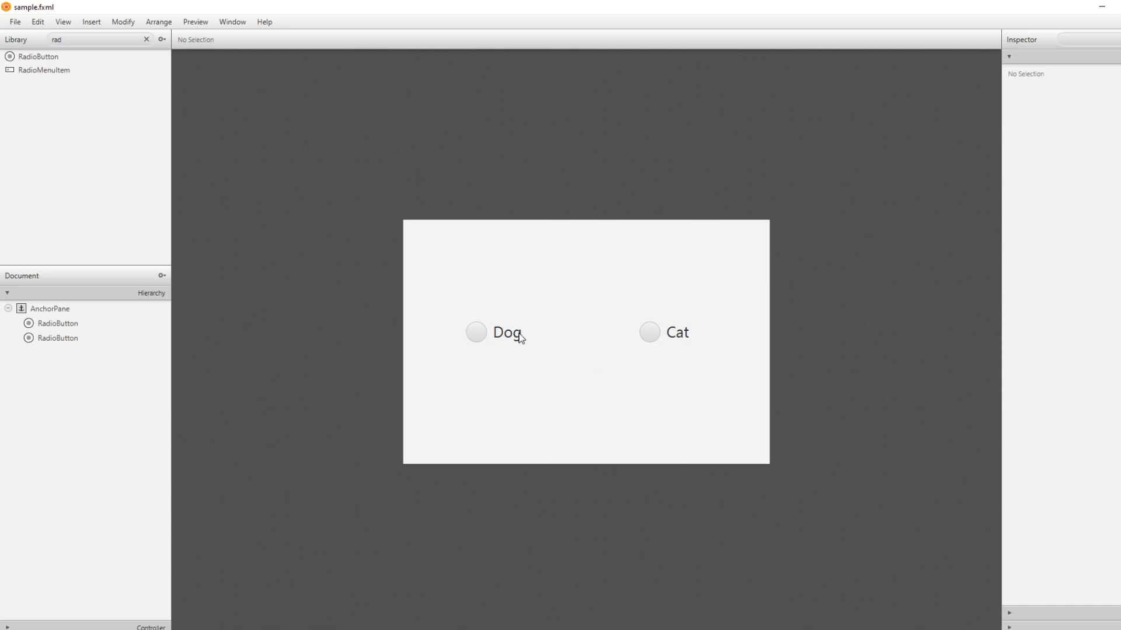
Set Toggle Group to Animal on both the Dog and Cat radio buttons and save
{"action": "left_click", "coordinate": [507, 333]}
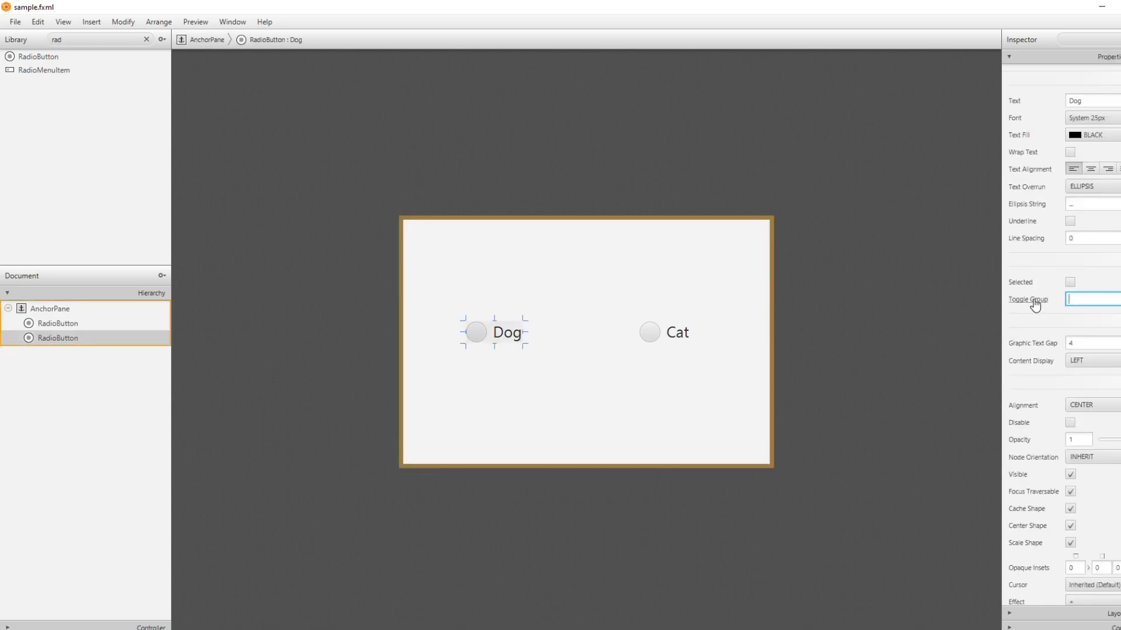
{"action": "type", "text": "A"}
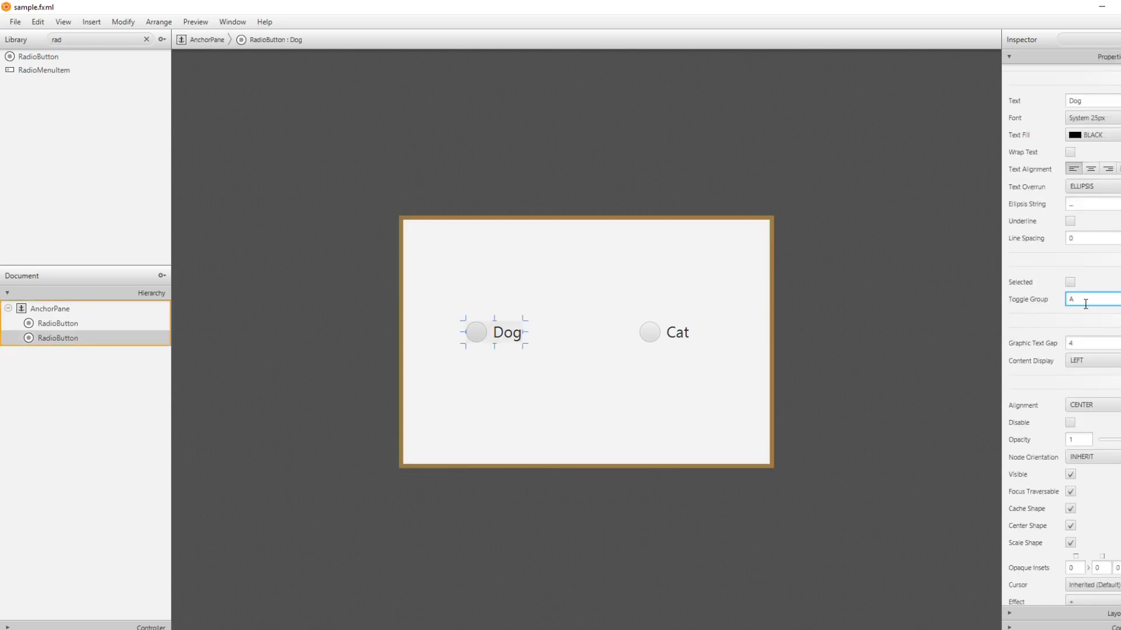
{"action": "type", "text": "Animal"}
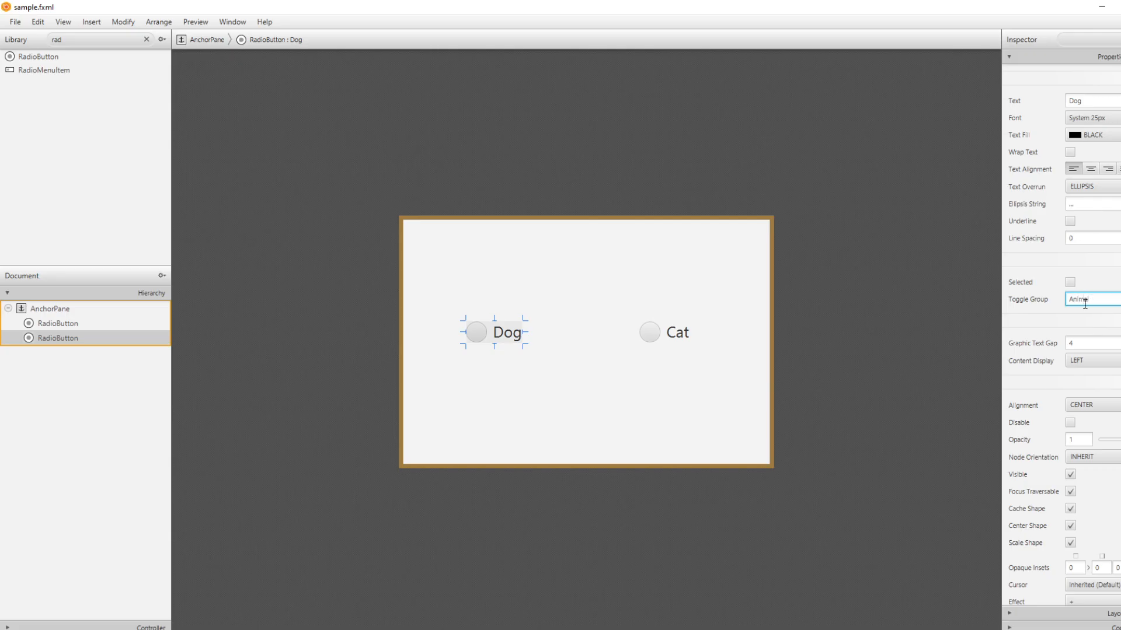
{"action": "left_click", "coordinate": [649, 333]}
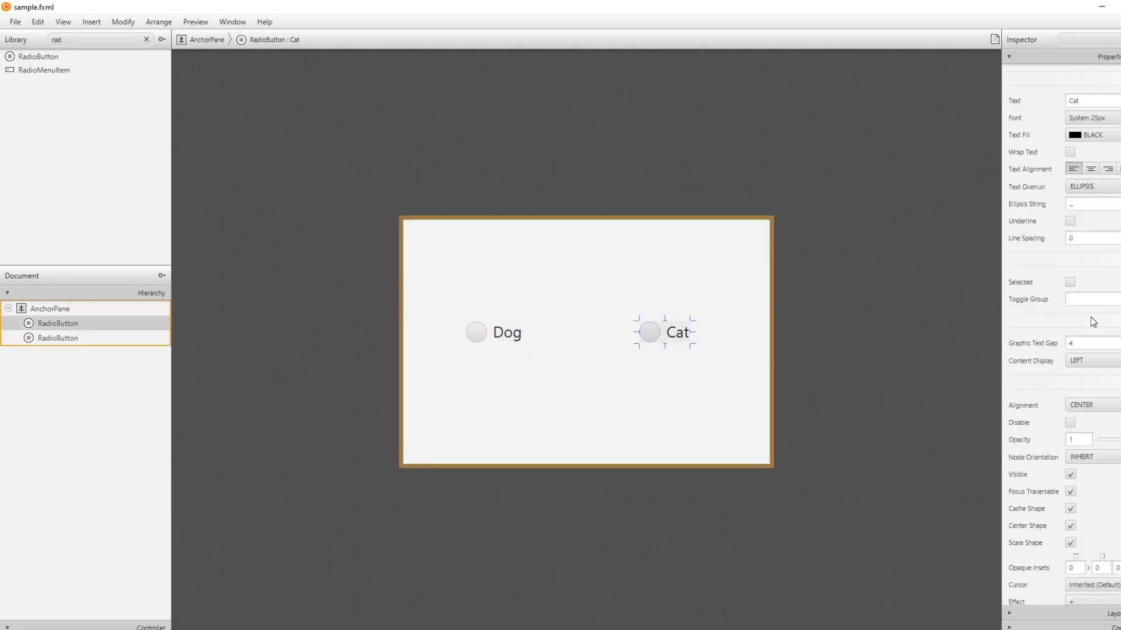
{"action": "type", "text": "Animal"}
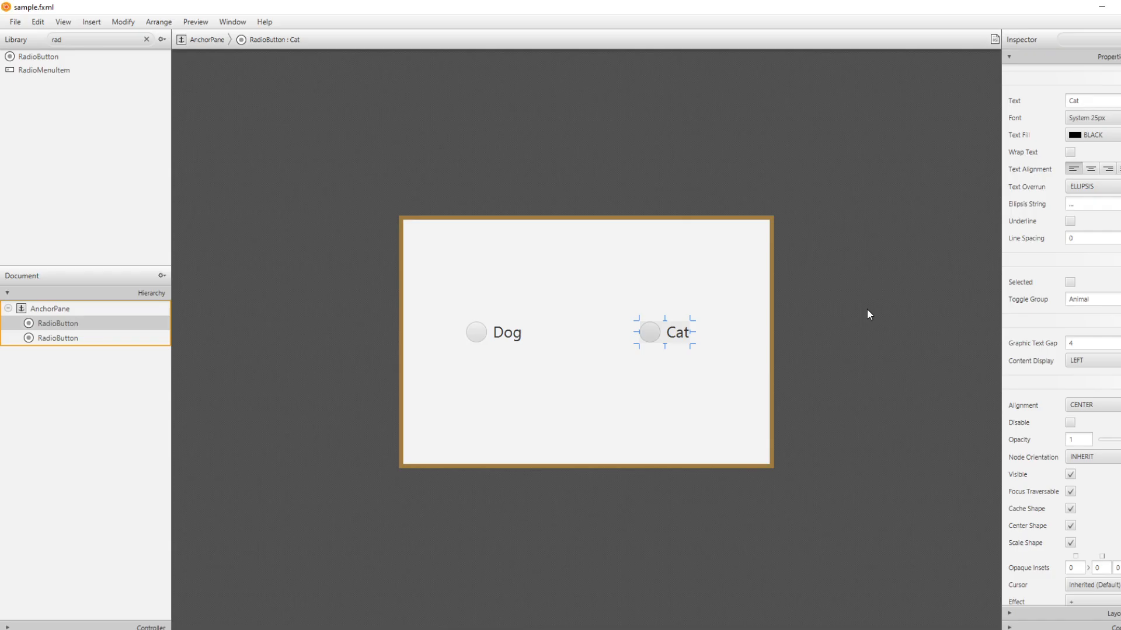
{"action": "key", "text": "ctrl+s"}
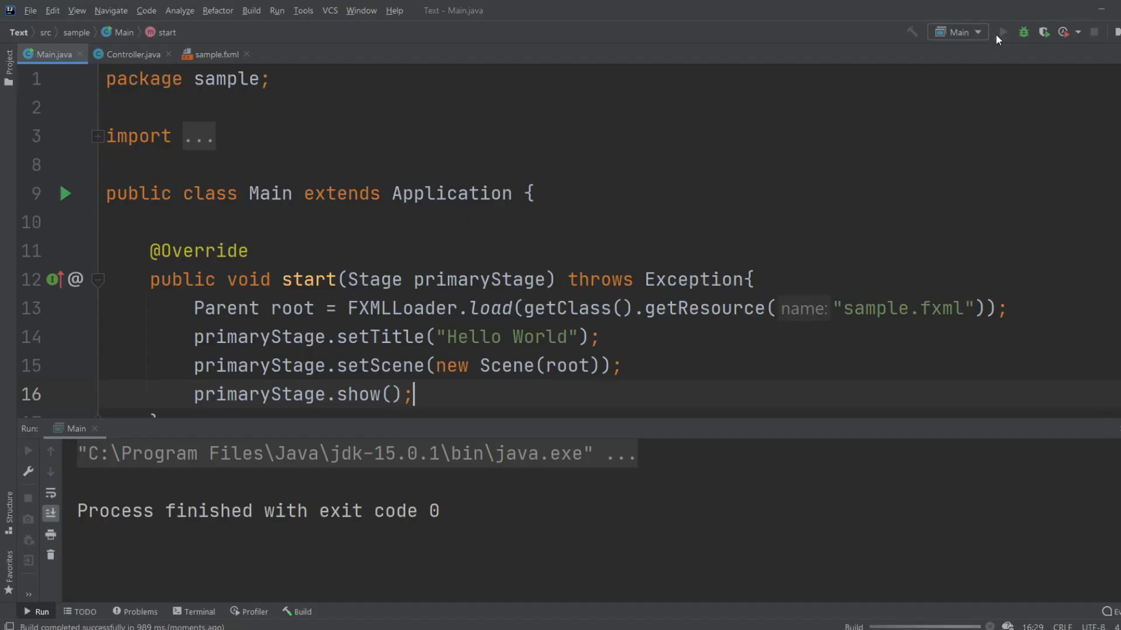
Rerun Main and pick Cat then Dog, confirming Dog now clears Cat
{"action": "left_click", "coordinate": [1002, 31]}
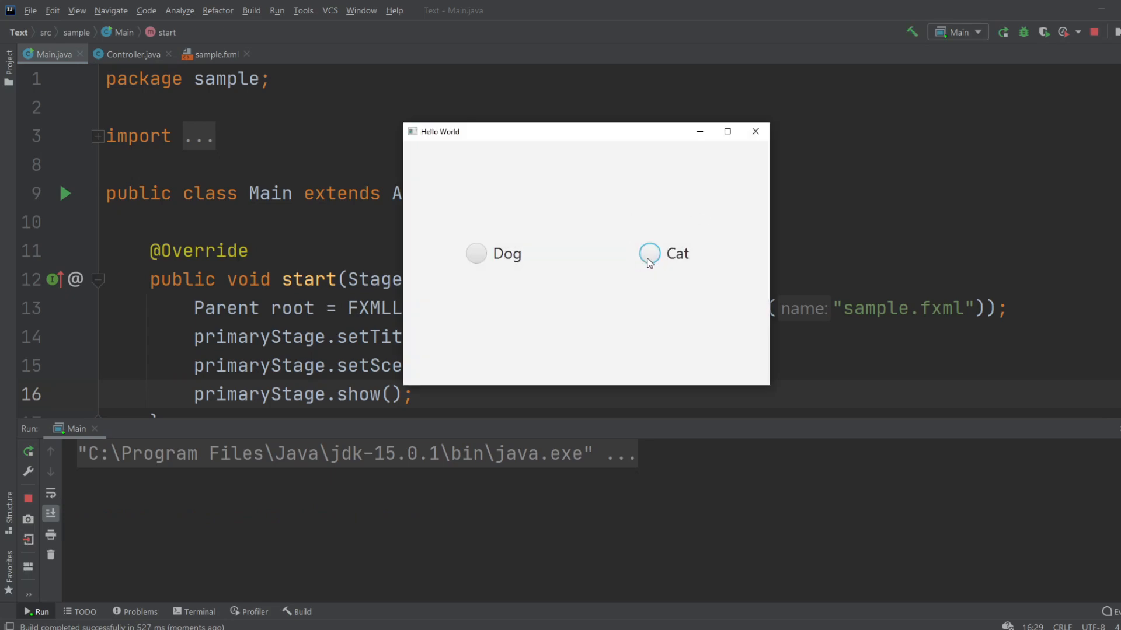
{"action": "left_click", "coordinate": [649, 253]}
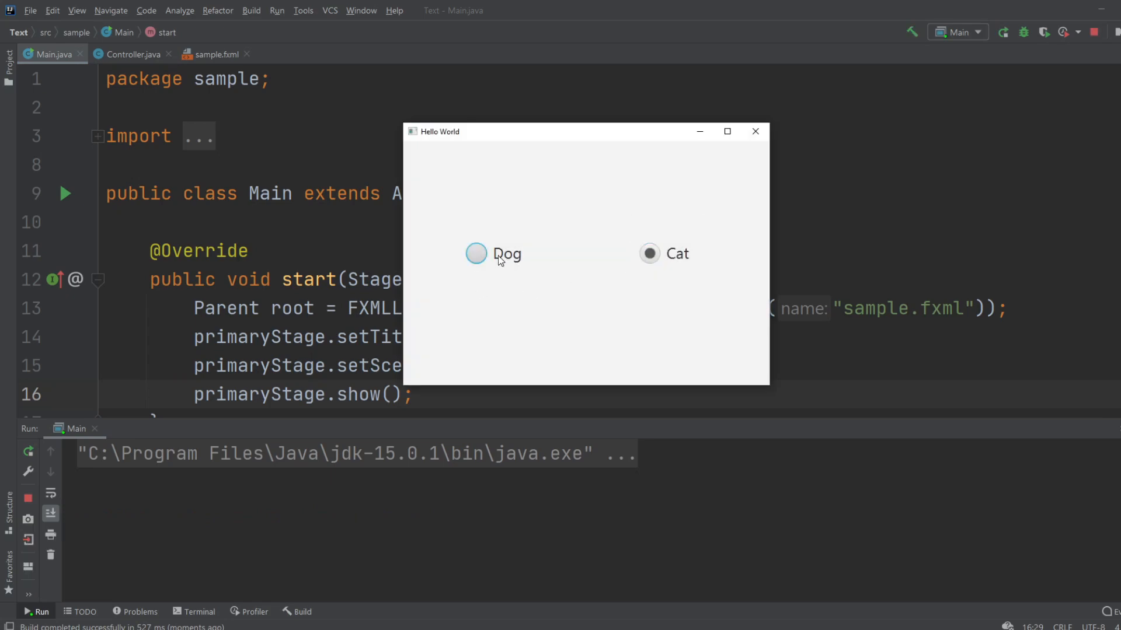
{"action": "left_click", "coordinate": [476, 253]}
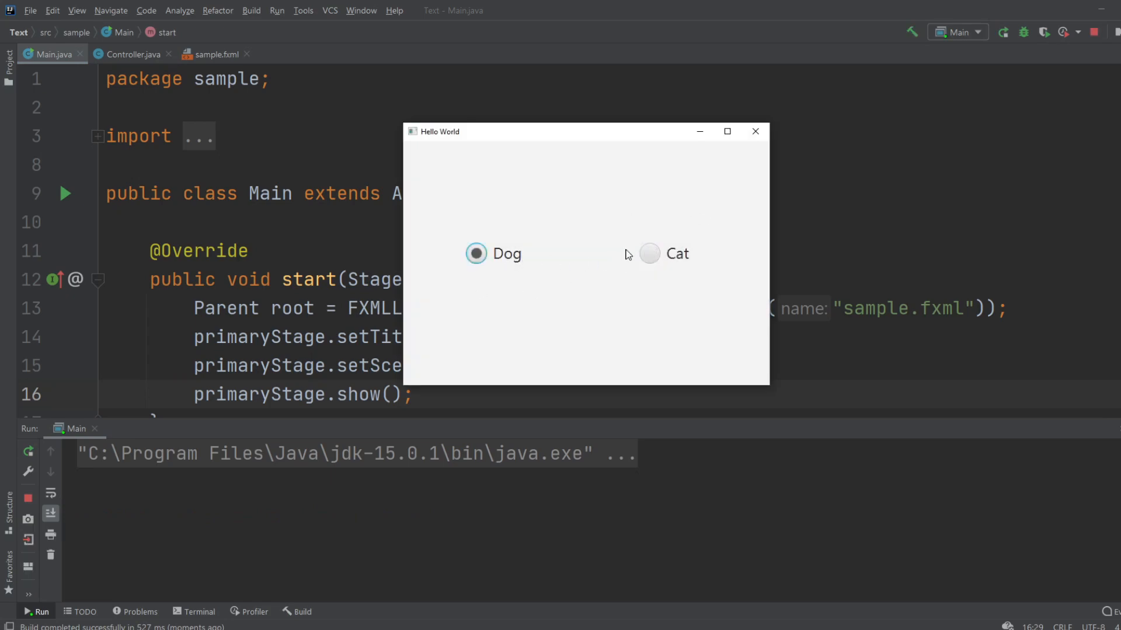
{"action": "left_click", "coordinate": [648, 253]}
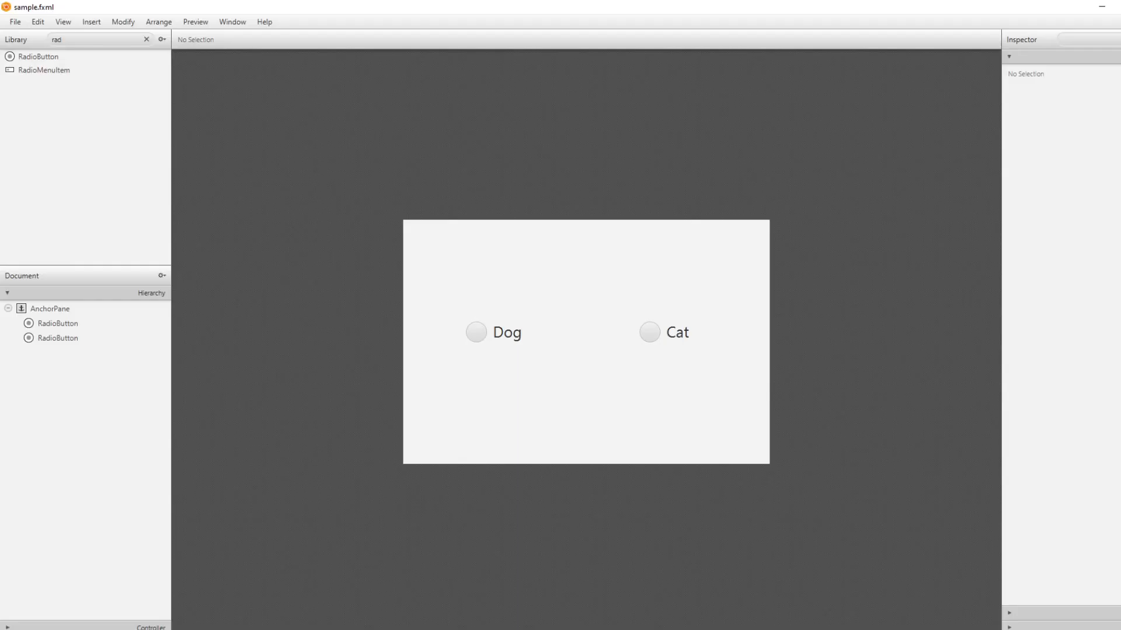
{"action": "mouse_move", "coordinate": [148, 46]}
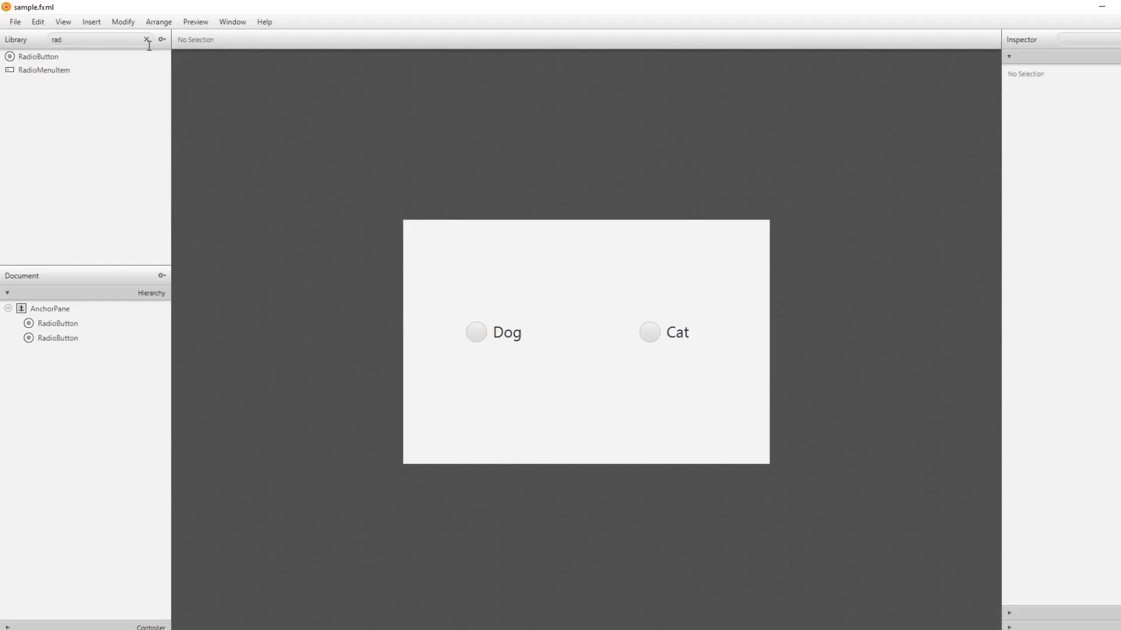
Search the Library for 'but' and place a Button below Dog and Cat
{"action": "left_click", "coordinate": [147, 40]}
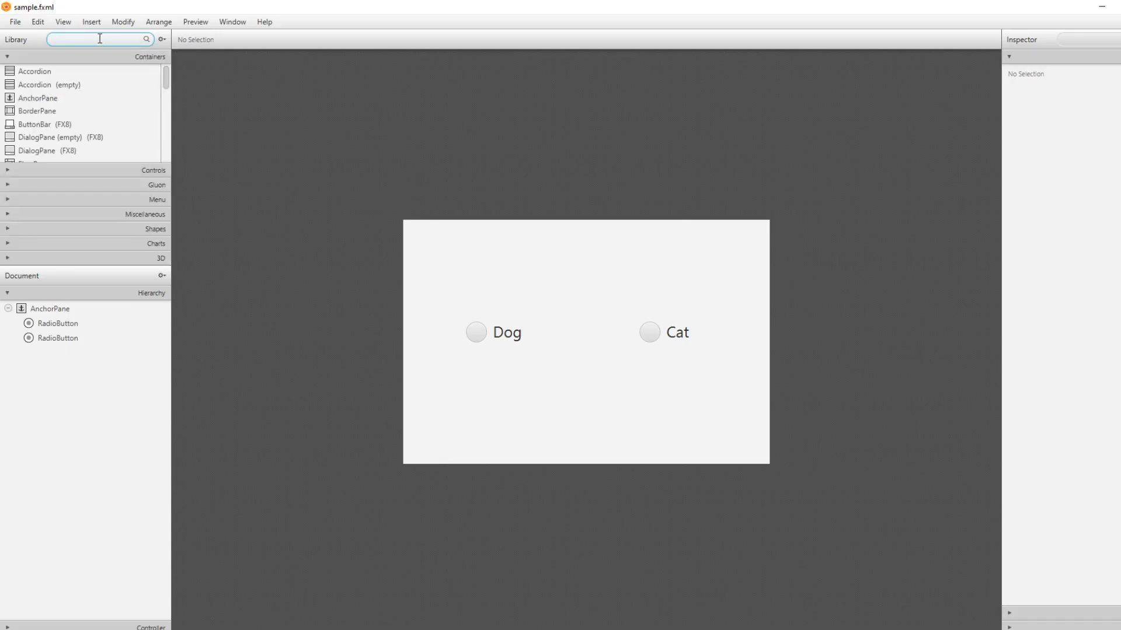
{"action": "type", "text": "but"}
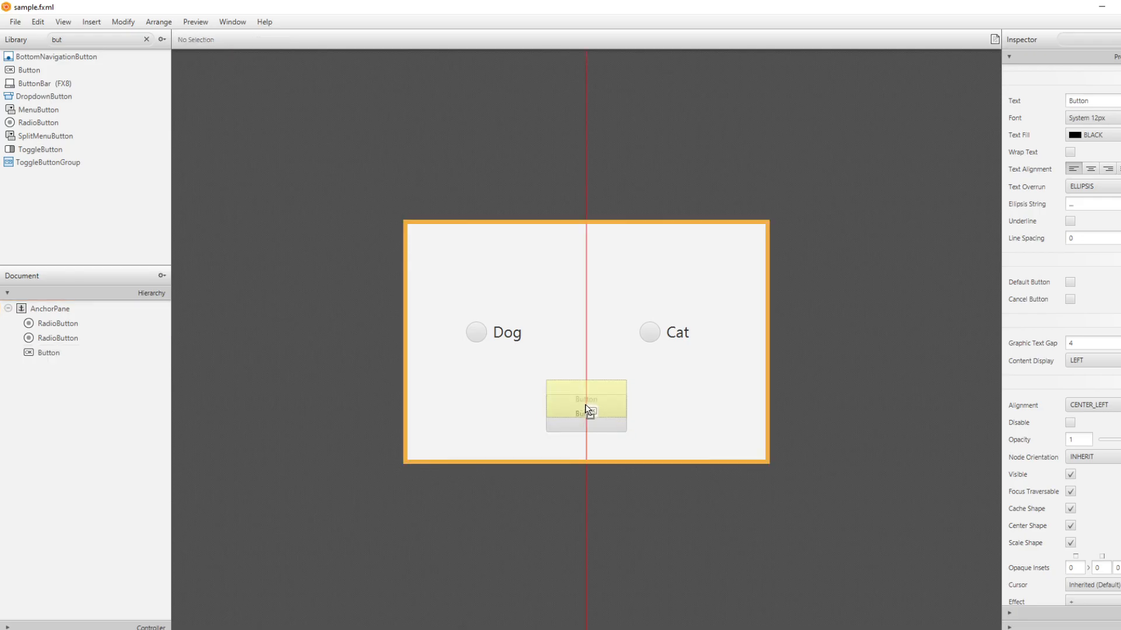
{"action": "left_click", "coordinate": [585, 408]}
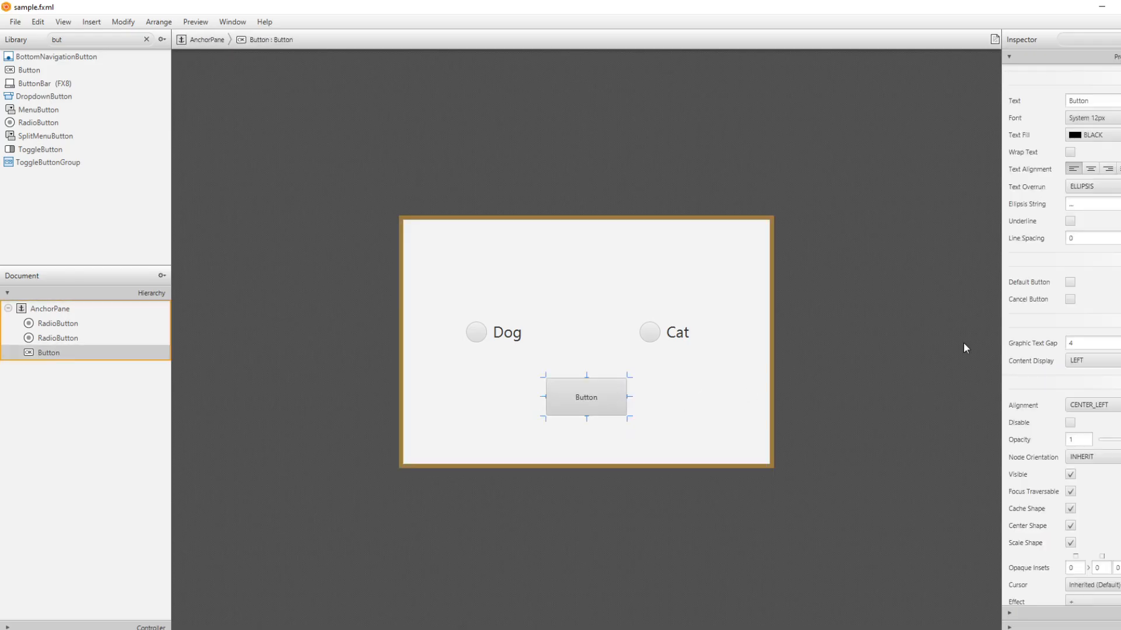
Enter getAnimal as the Button's On Mouse Clicked handler in the Code section
{"action": "left_click", "coordinate": [1058, 97]}
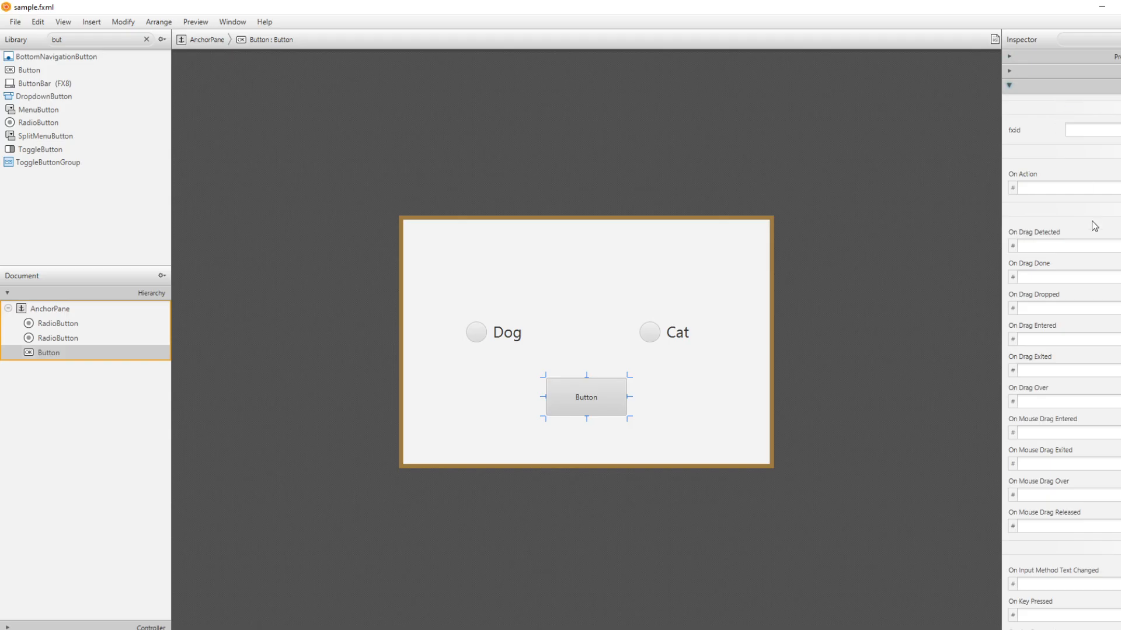
{"action": "mouse_move", "coordinate": [1062, 241]}
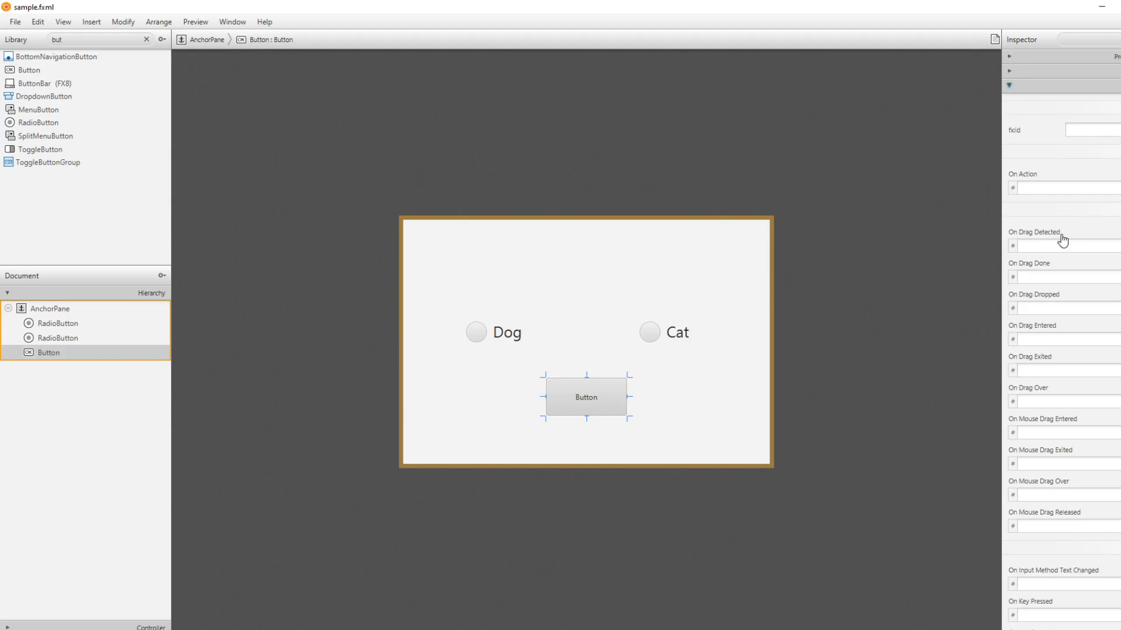
{"action": "scroll", "scroll_direction": "down", "scroll_amount": 3}
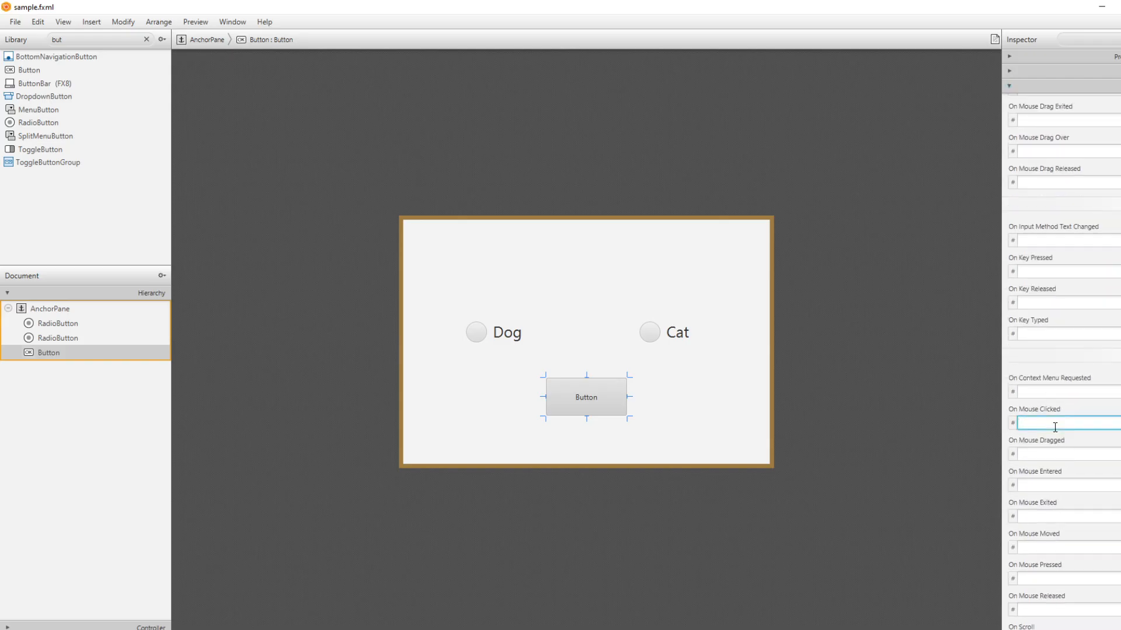
{"action": "type", "text": "get"}
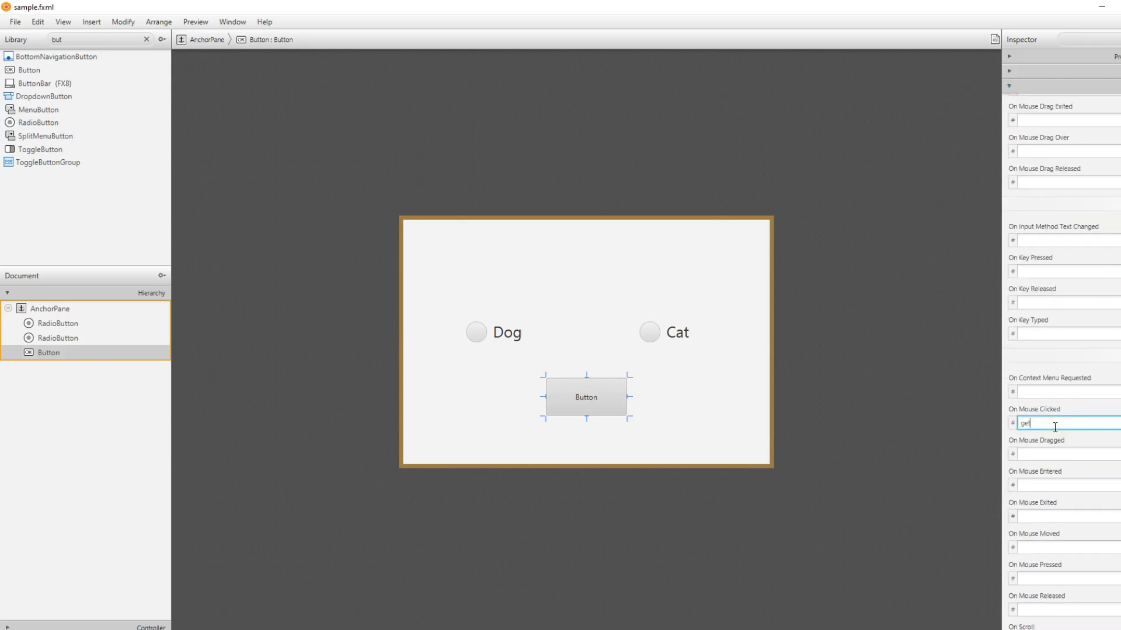
{"action": "type", "text": "Animal"}
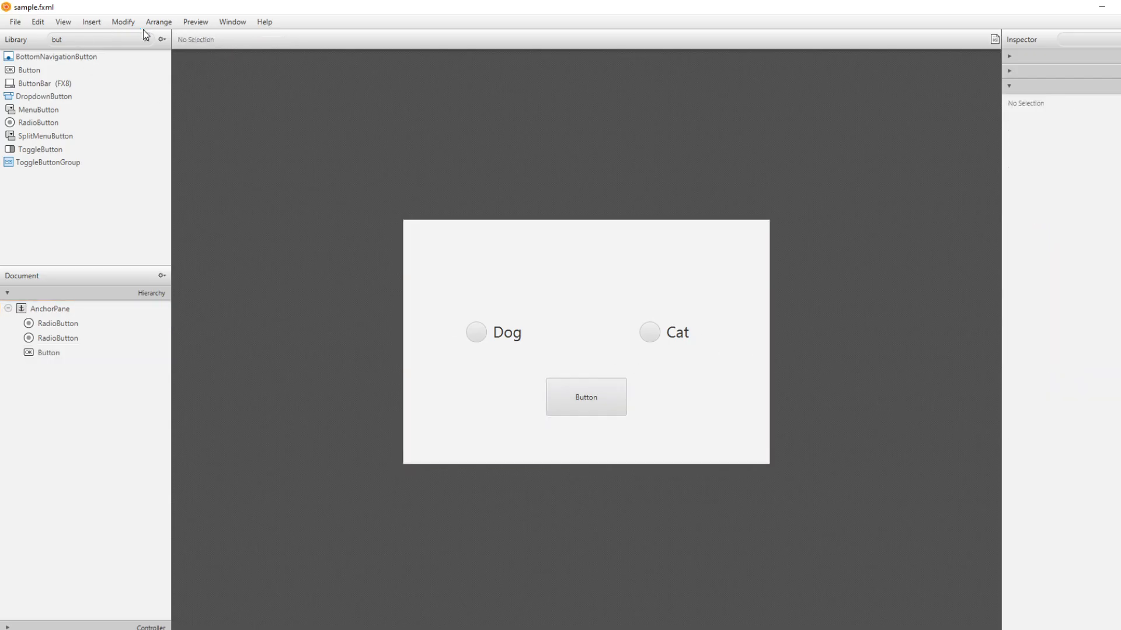
Add a Text label above Dog and Cat via a 'tex' search and give it 25 px font
{"action": "type", "text": "tex"}
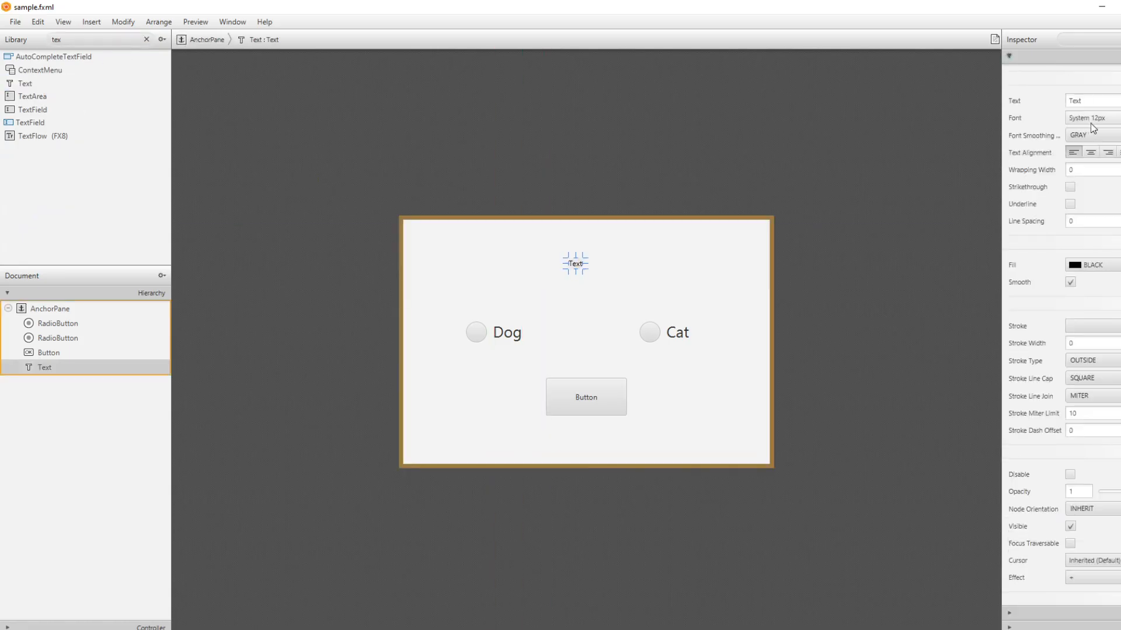
{"action": "left_click", "coordinate": [1086, 117]}
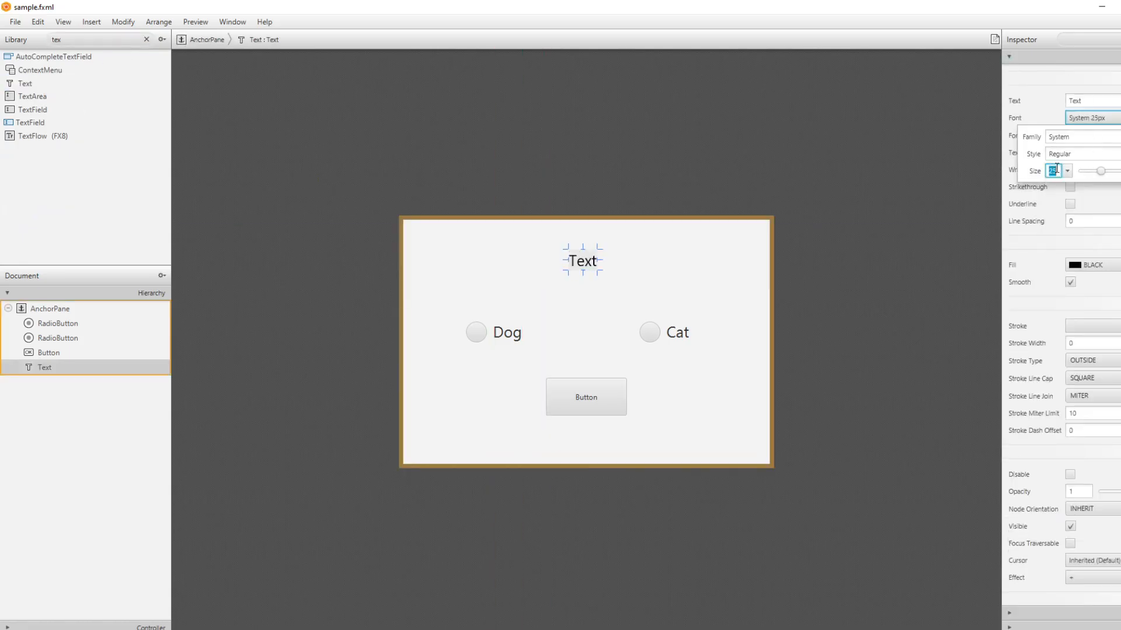
{"action": "left_click", "coordinate": [607, 313]}
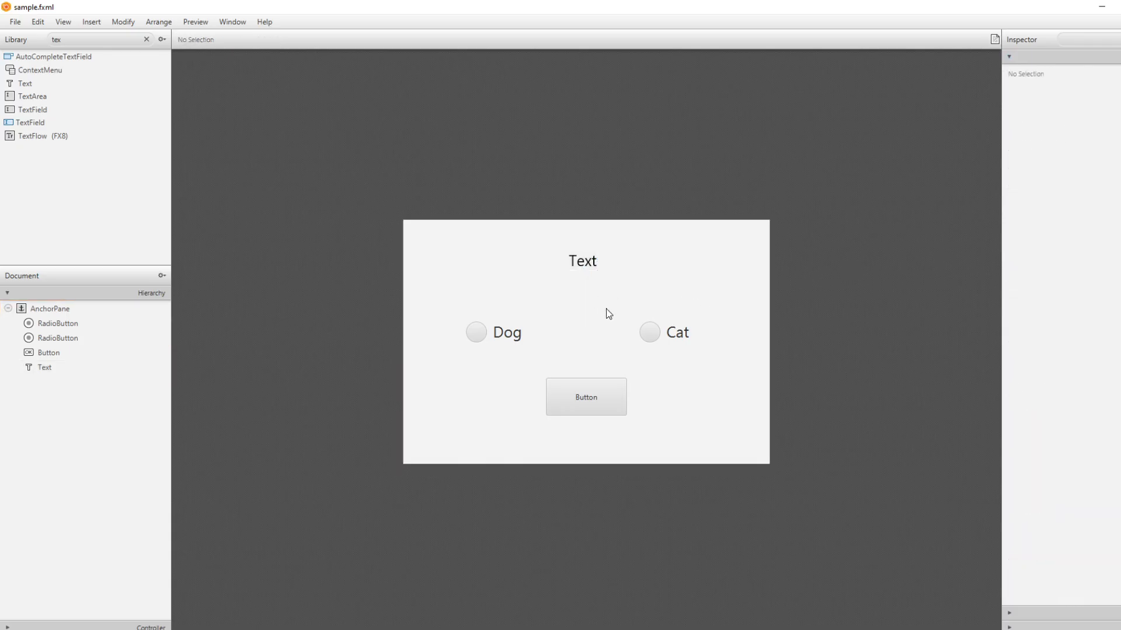
{"action": "mouse_move", "coordinate": [666, 368]}
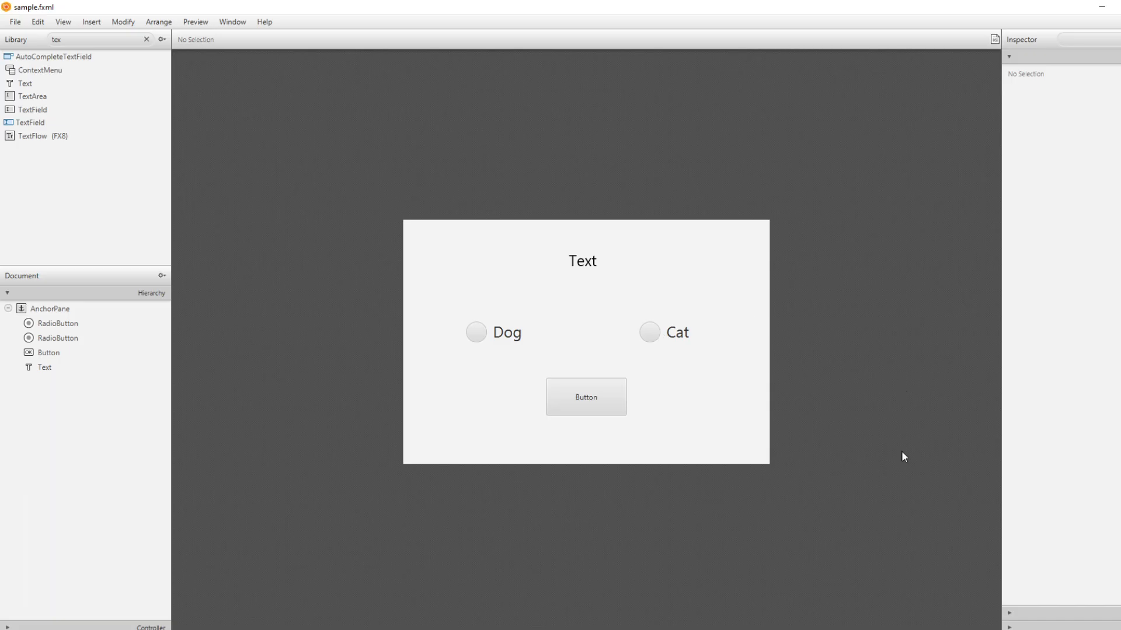
{"action": "mouse_move", "coordinate": [592, 279]}
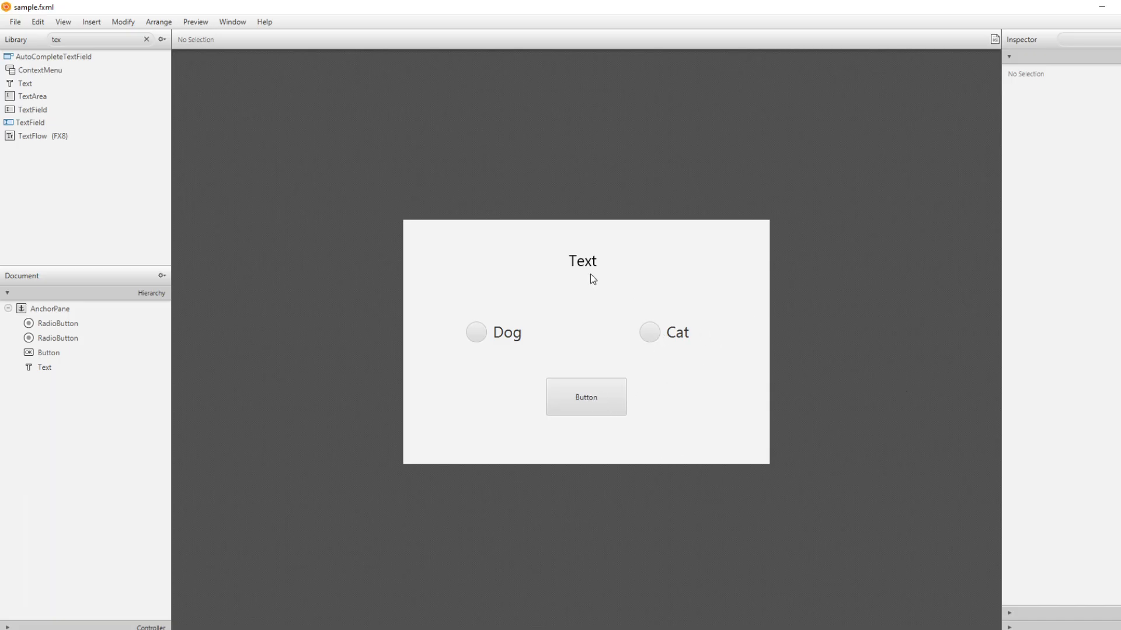
{"action": "mouse_move", "coordinate": [657, 350]}
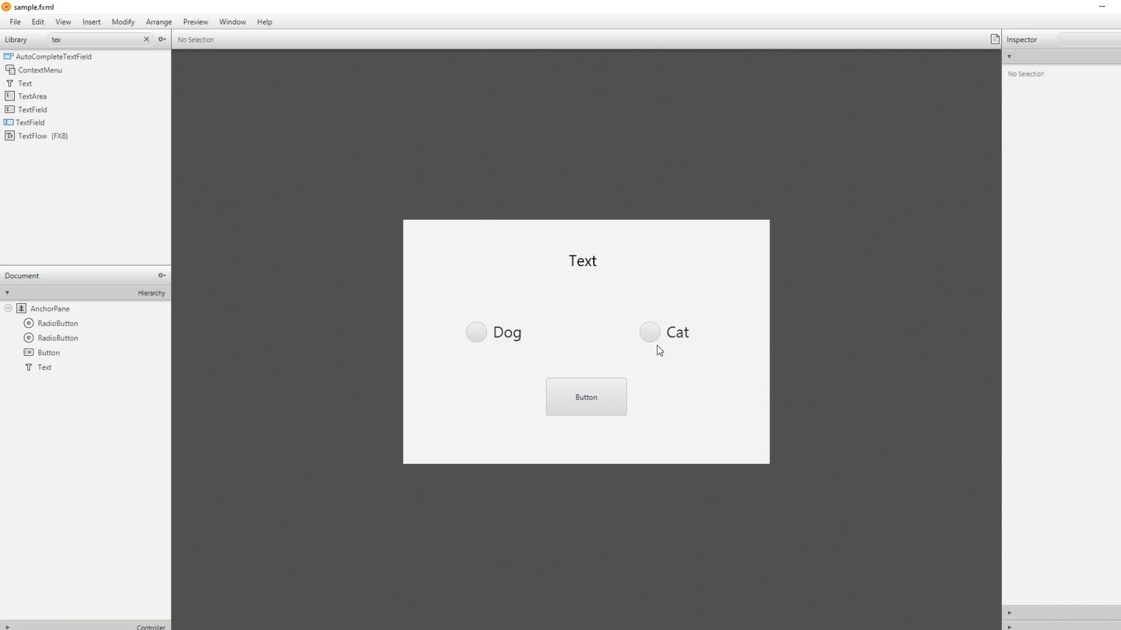
{"action": "mouse_move", "coordinate": [593, 280]}
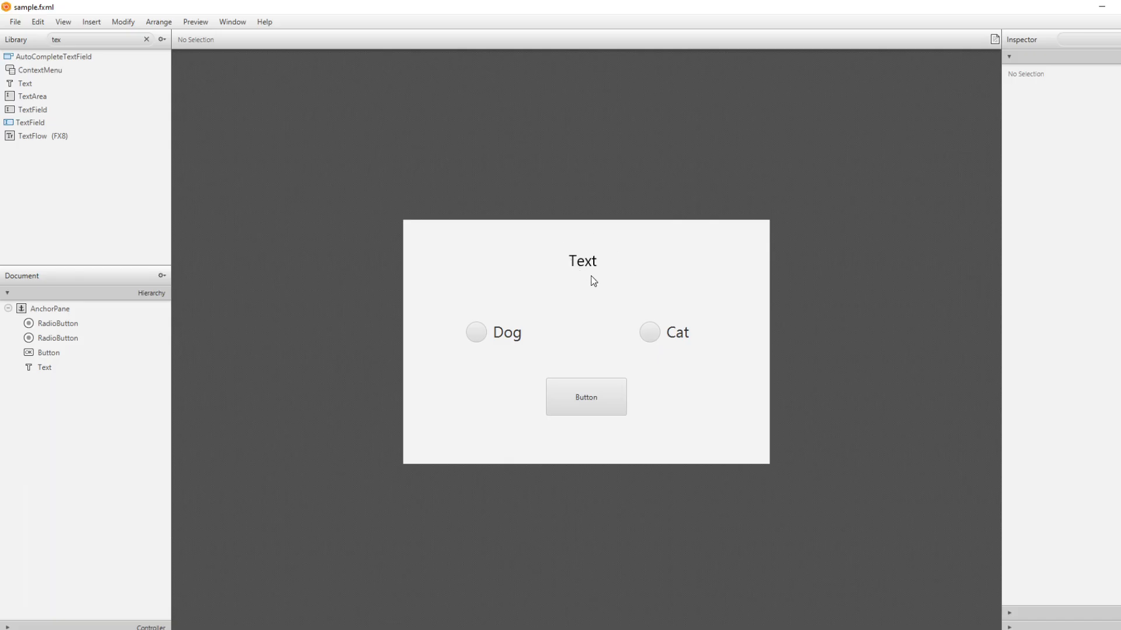
{"action": "mouse_move", "coordinate": [594, 333]}
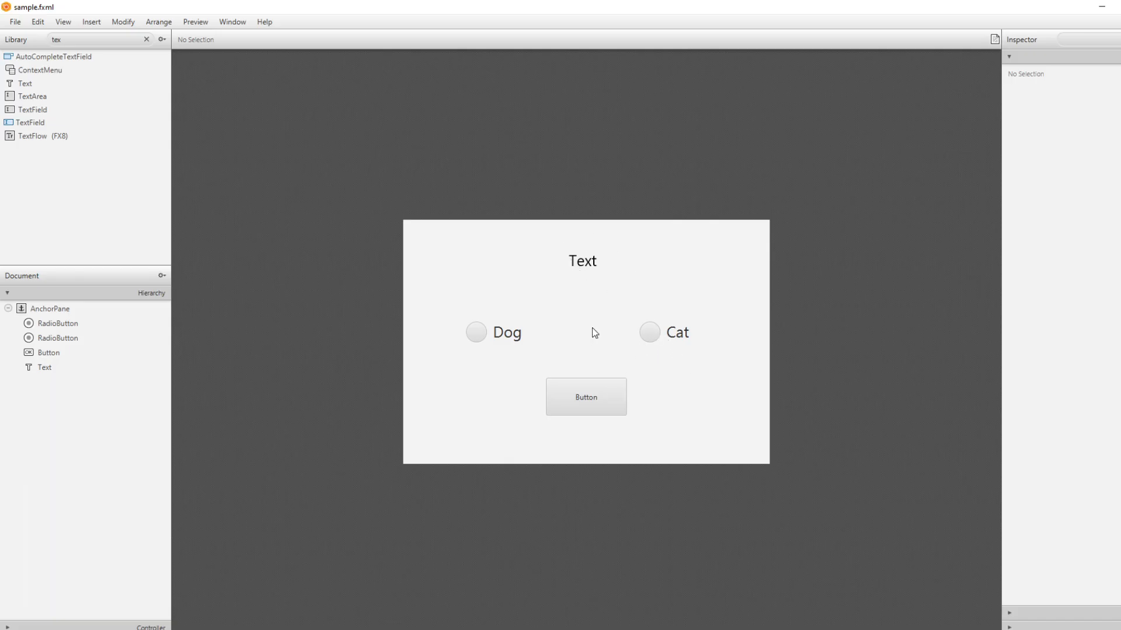
{"action": "mouse_move", "coordinate": [575, 280]}
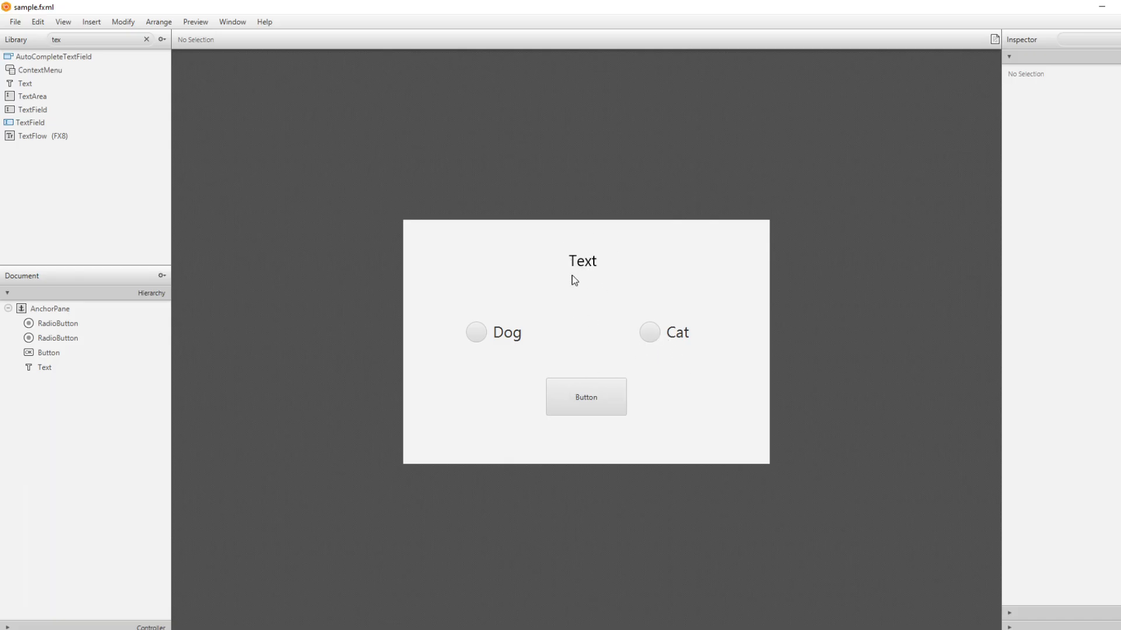
{"action": "mouse_move", "coordinate": [508, 347]}
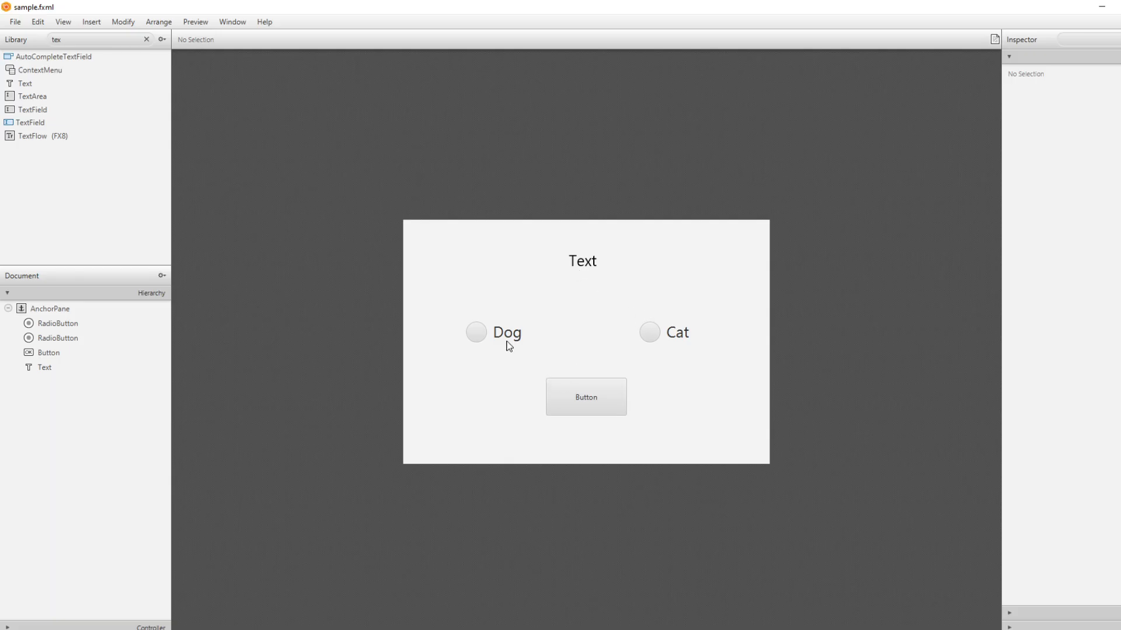
{"action": "mouse_move", "coordinate": [590, 387]}
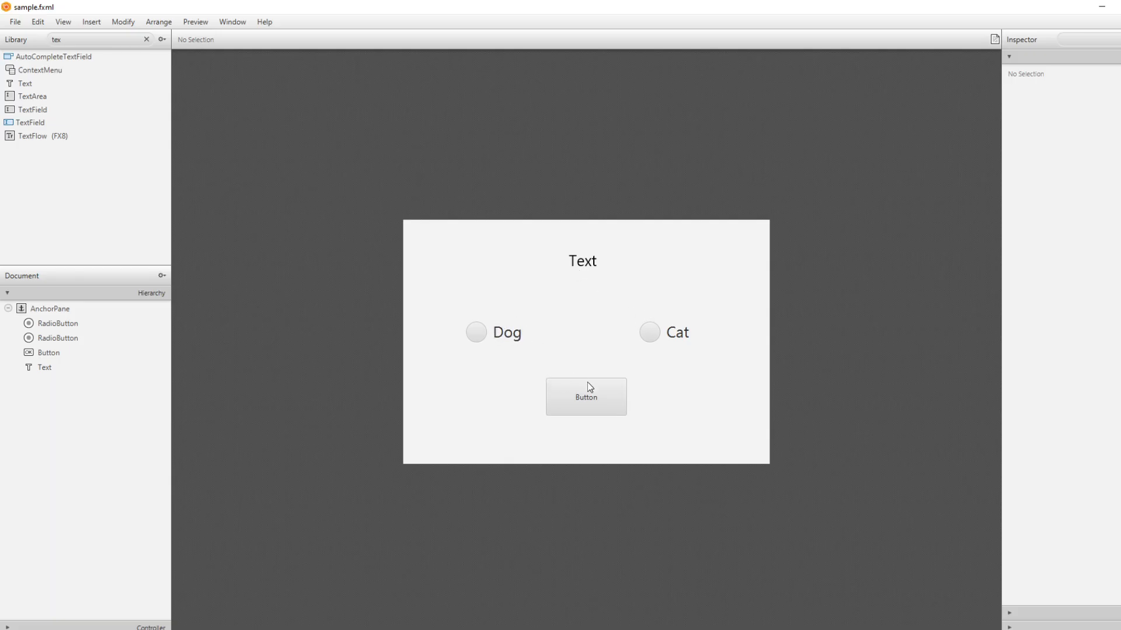
{"action": "mouse_move", "coordinate": [736, 414]}
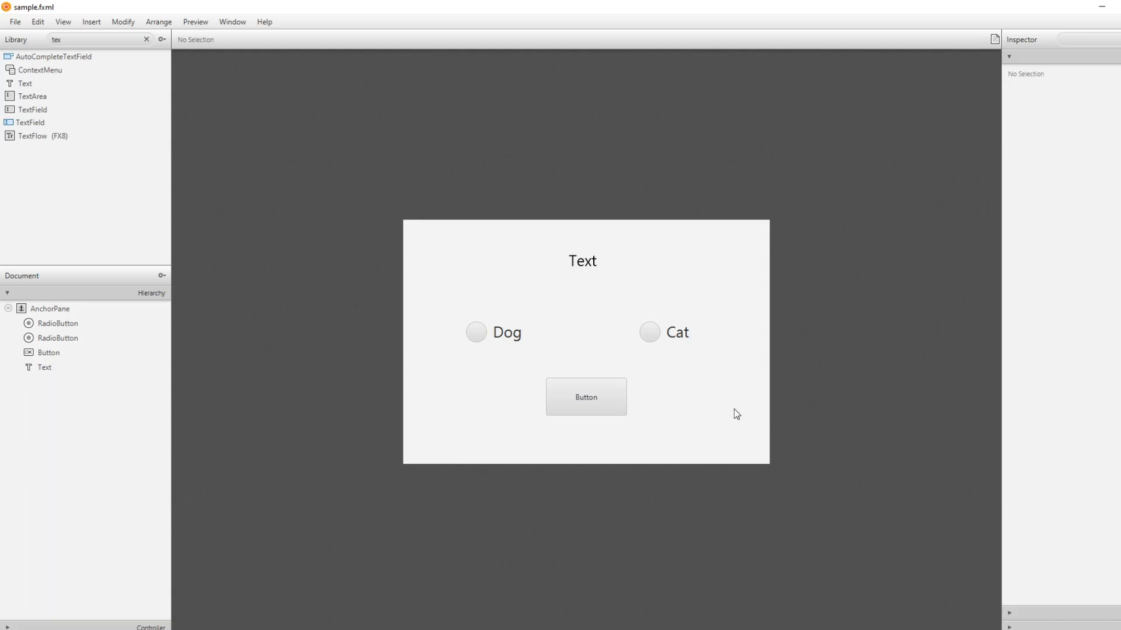
{"action": "mouse_move", "coordinate": [689, 331]}
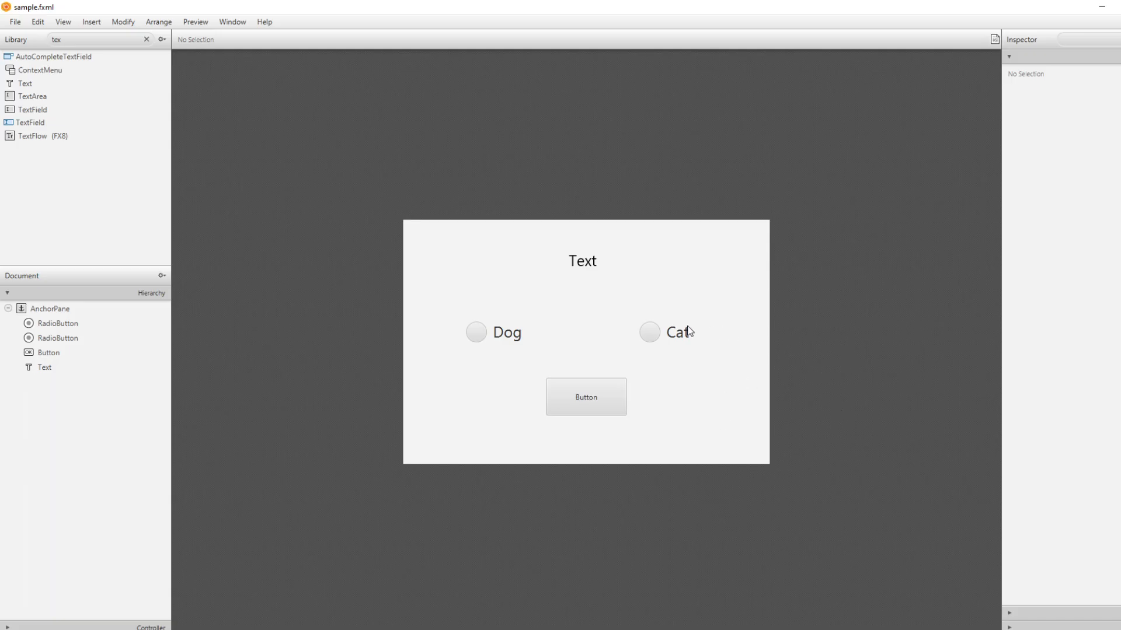
Assign fx:ids cat, dog and text, then save to show the controller skeleton
{"action": "left_click", "coordinate": [650, 333]}
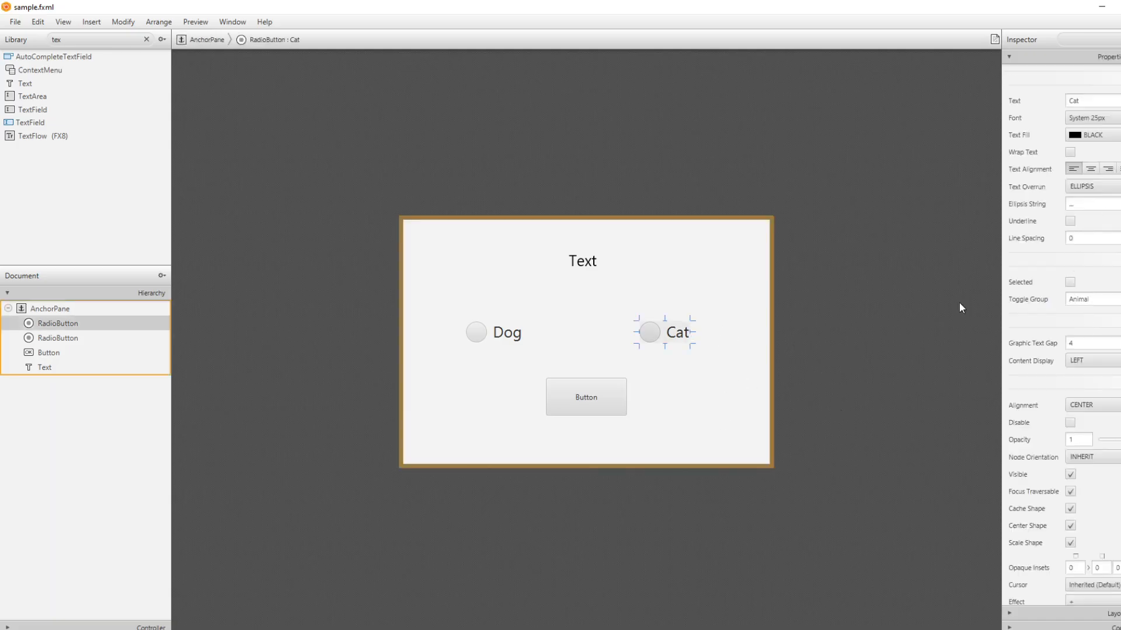
{"action": "mouse_move", "coordinate": [670, 348]}
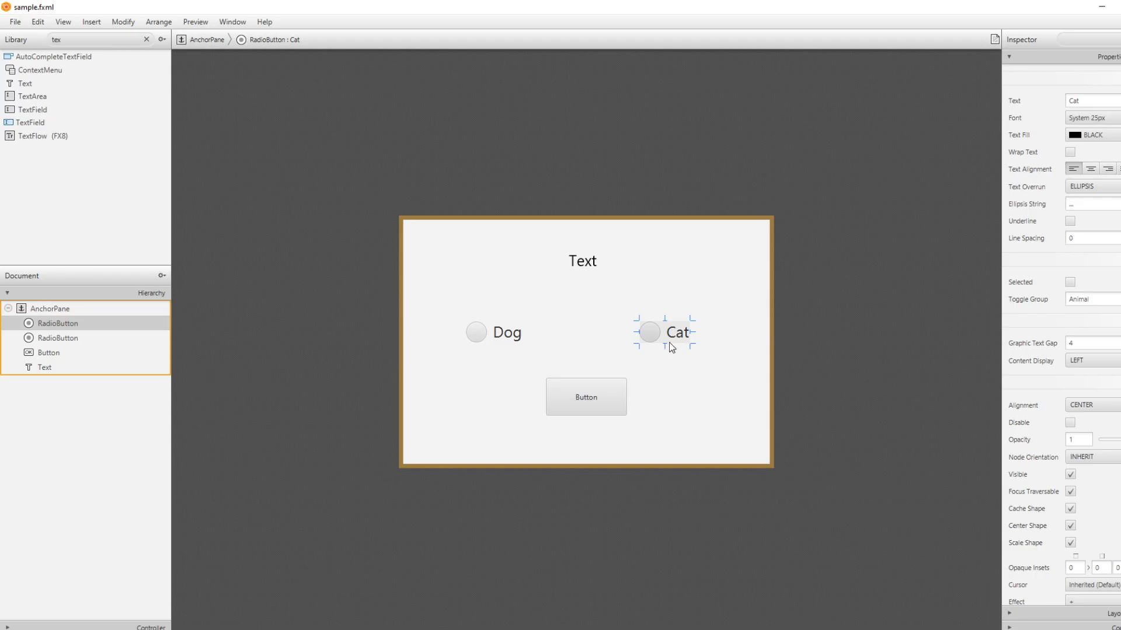
{"action": "mouse_move", "coordinate": [692, 348]}
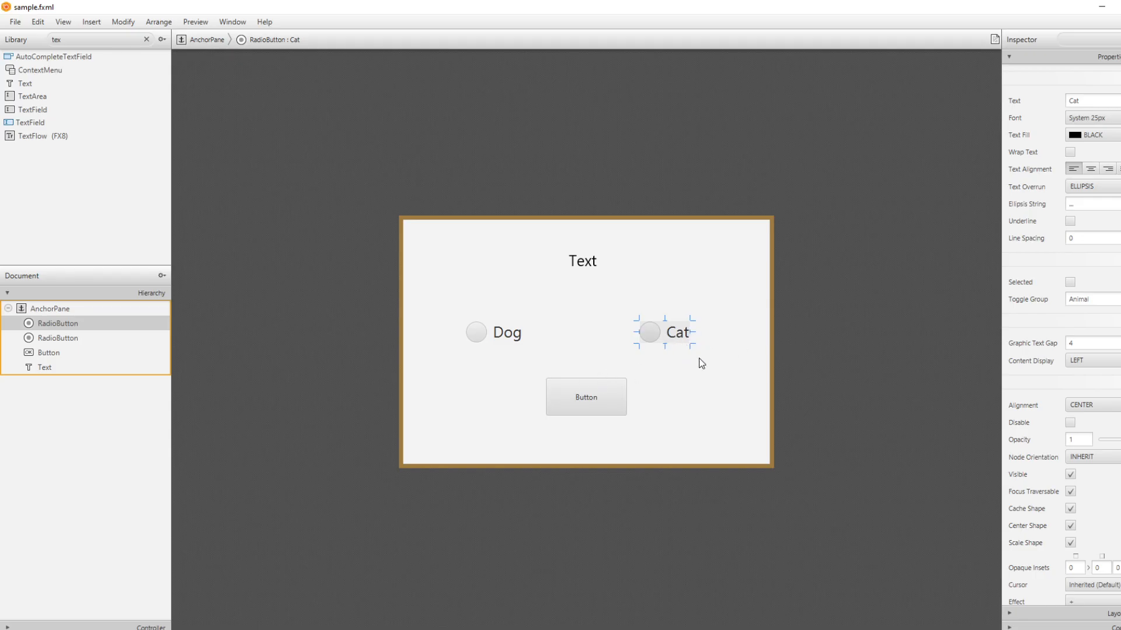
{"action": "mouse_move", "coordinate": [941, 240]}
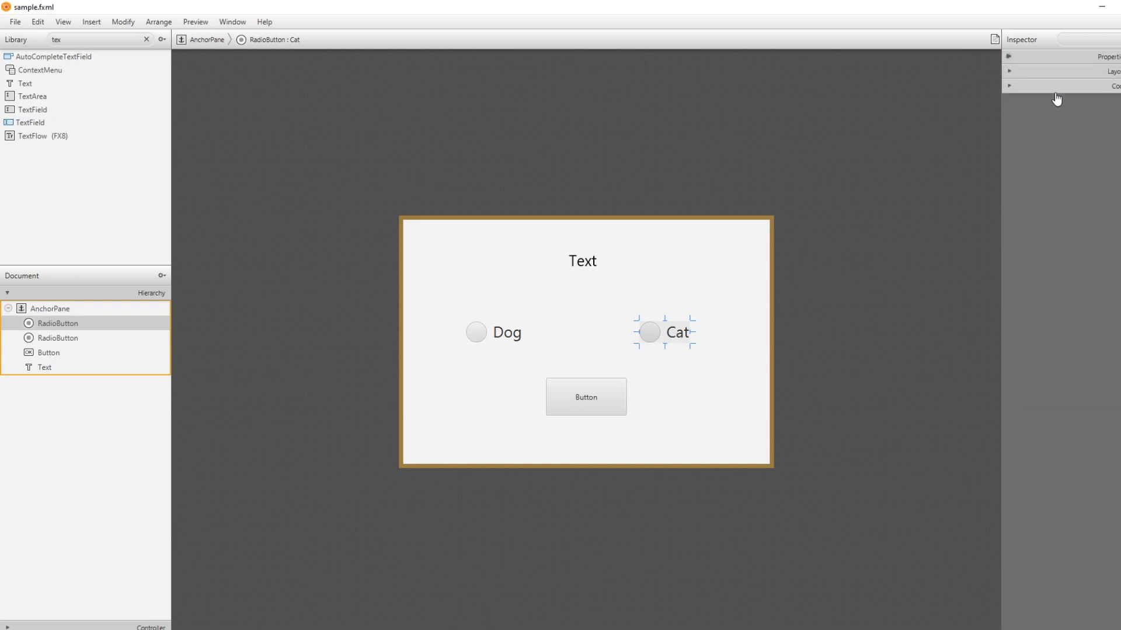
{"action": "left_click", "coordinate": [1008, 85]}
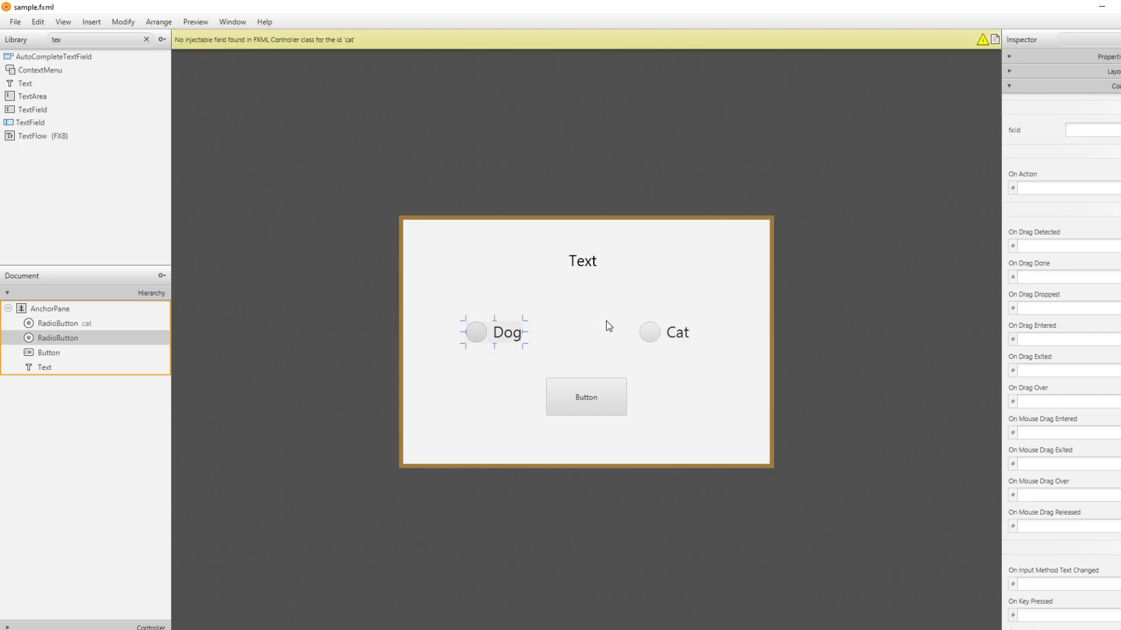
{"action": "left_click", "coordinate": [1087, 129]}
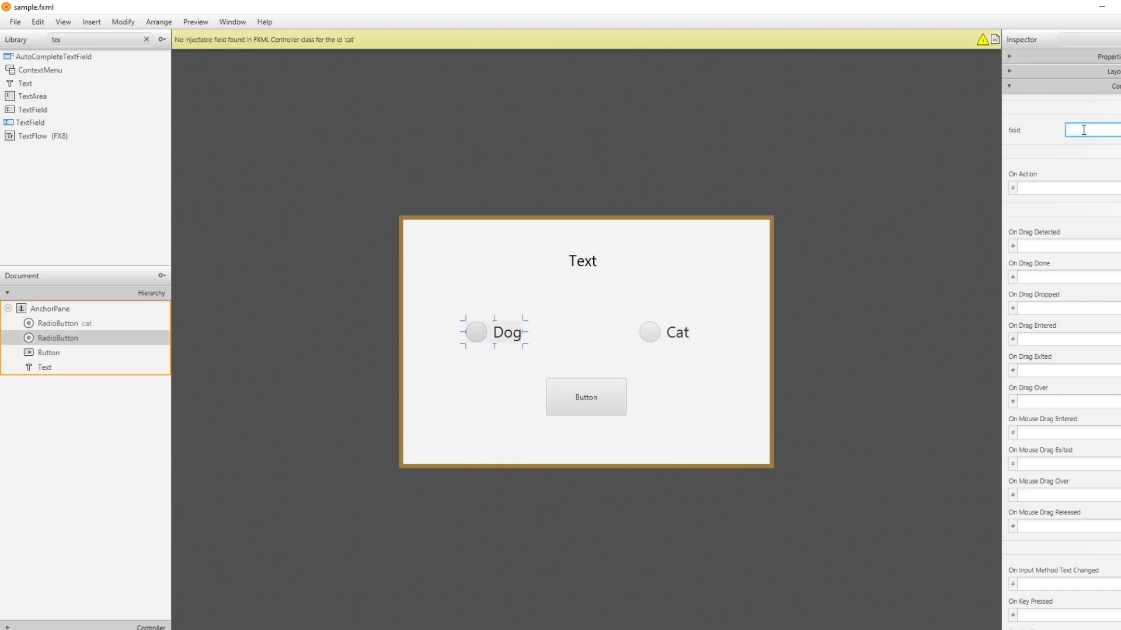
{"action": "type", "text": "dd"}
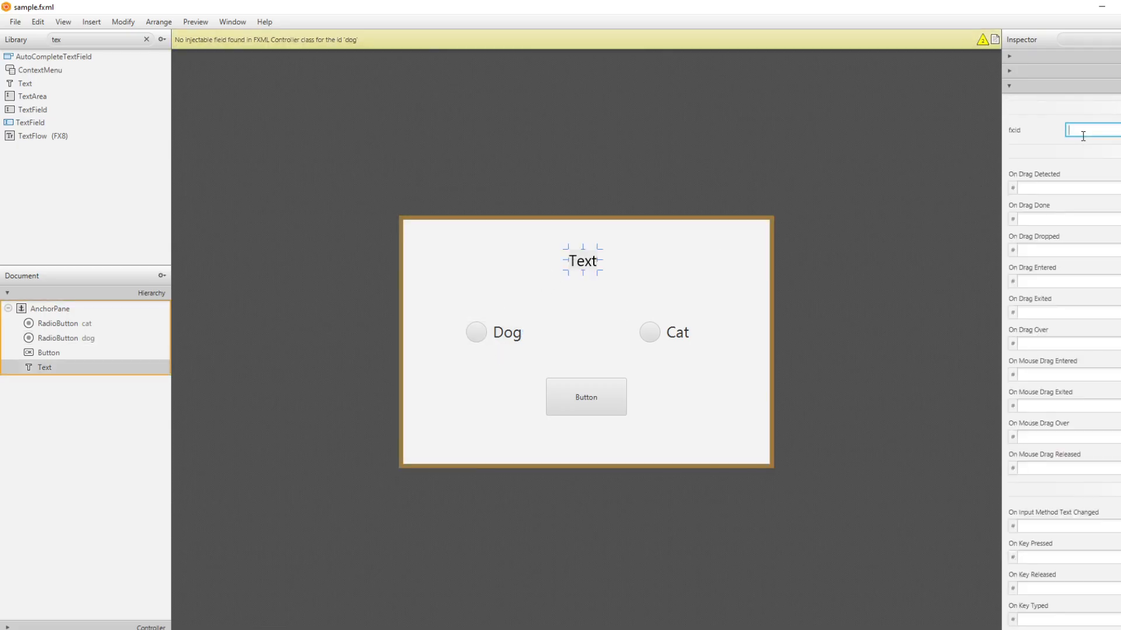
{"action": "type", "text": "te"}
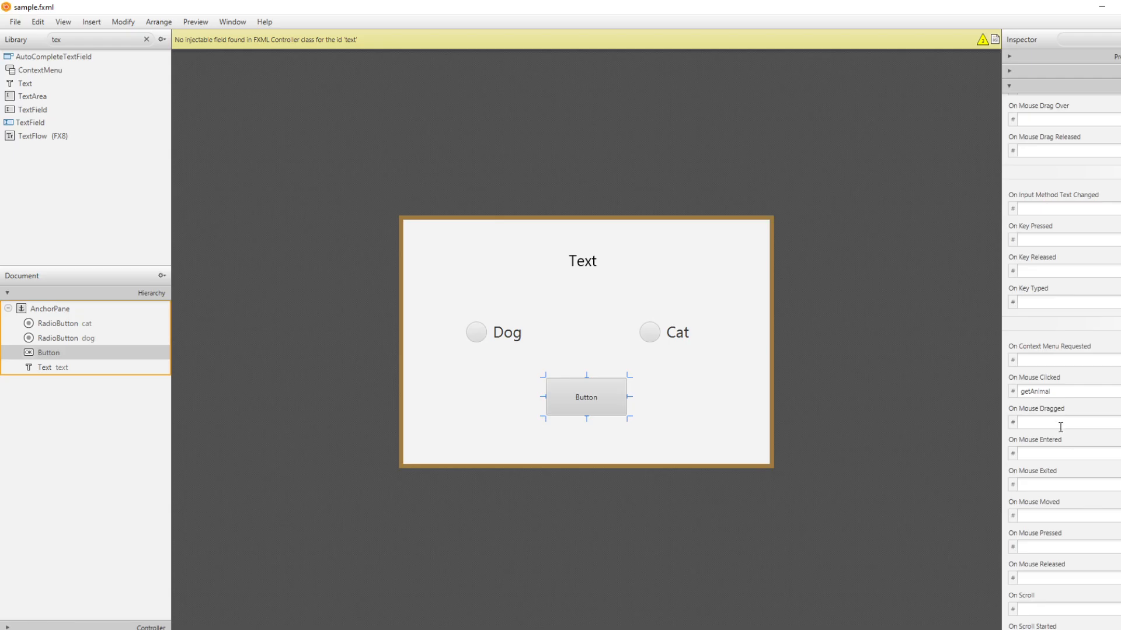
{"action": "key", "text": "ctrl+s"}
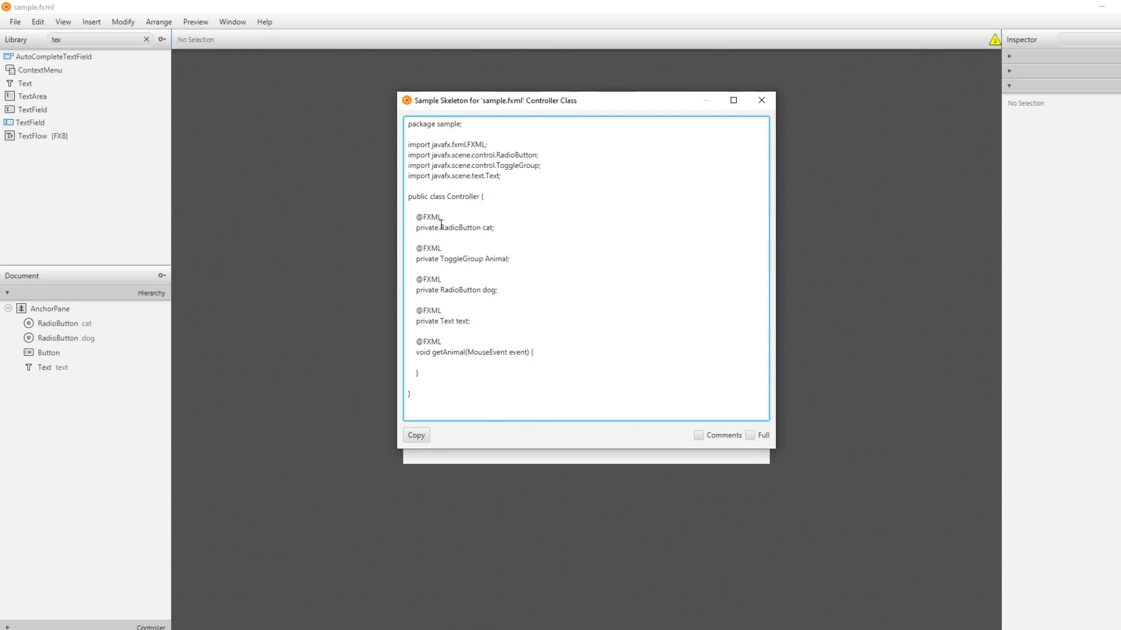
Copy the generated Sample Skeleton controller code for sample.fxml
{"action": "left_click_drag", "start_coordinate": [418, 217], "coordinate": [492, 227]}
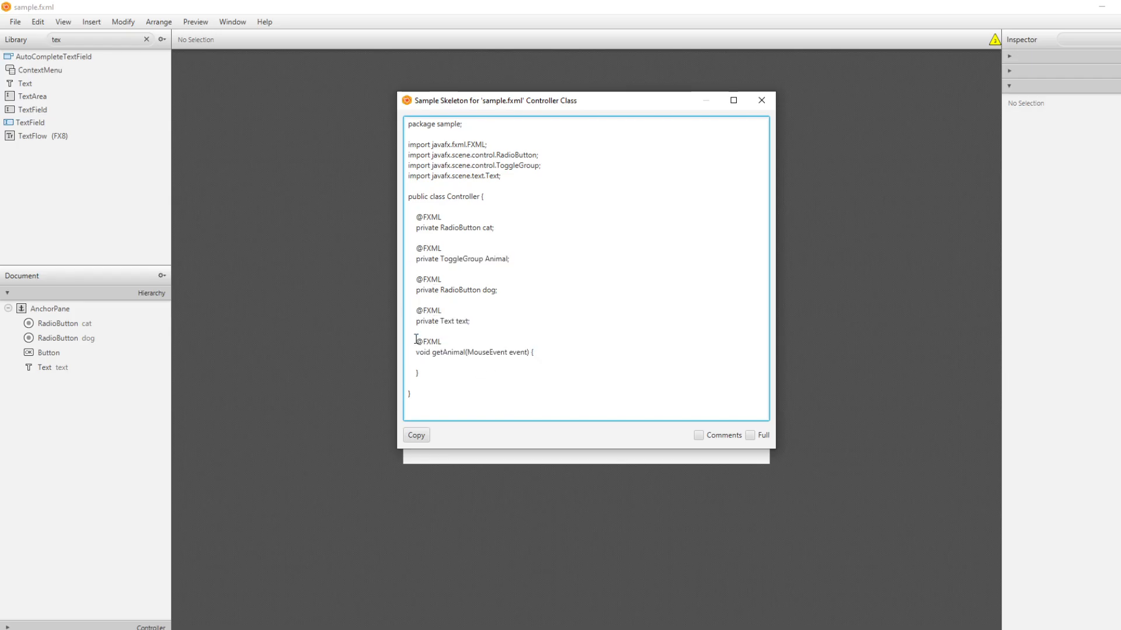
{"action": "left_click", "coordinate": [415, 436]}
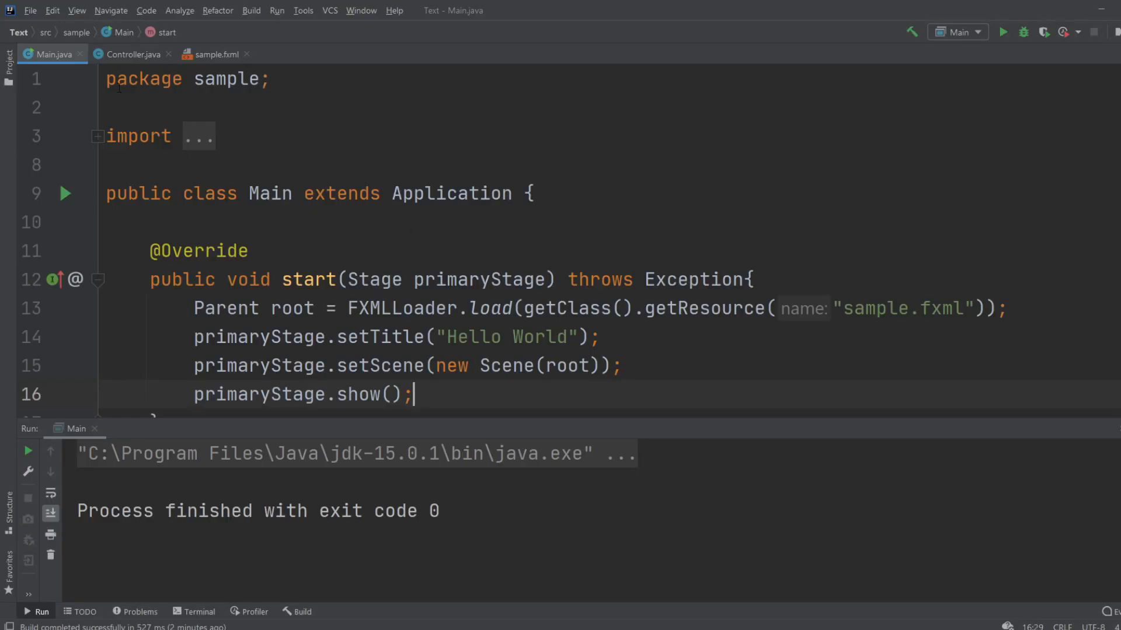
Replace Controller.java's contents with the copied skeleton and import javafx.scene.input.MouseEvent
{"action": "left_click", "coordinate": [130, 55]}
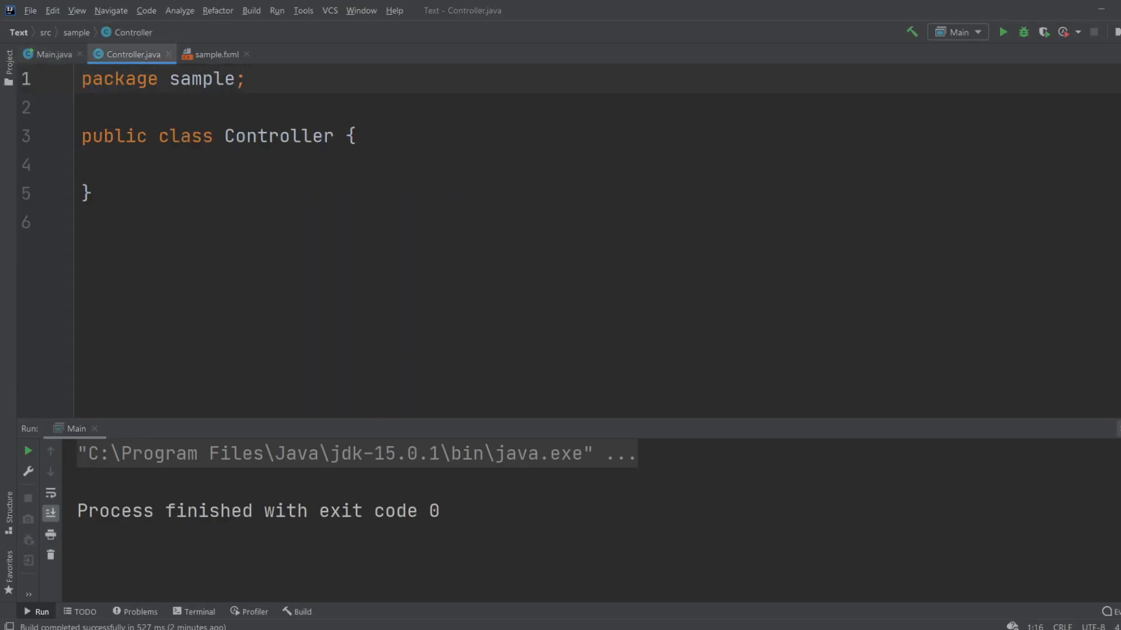
{"action": "key", "text": "ctrl+a"}
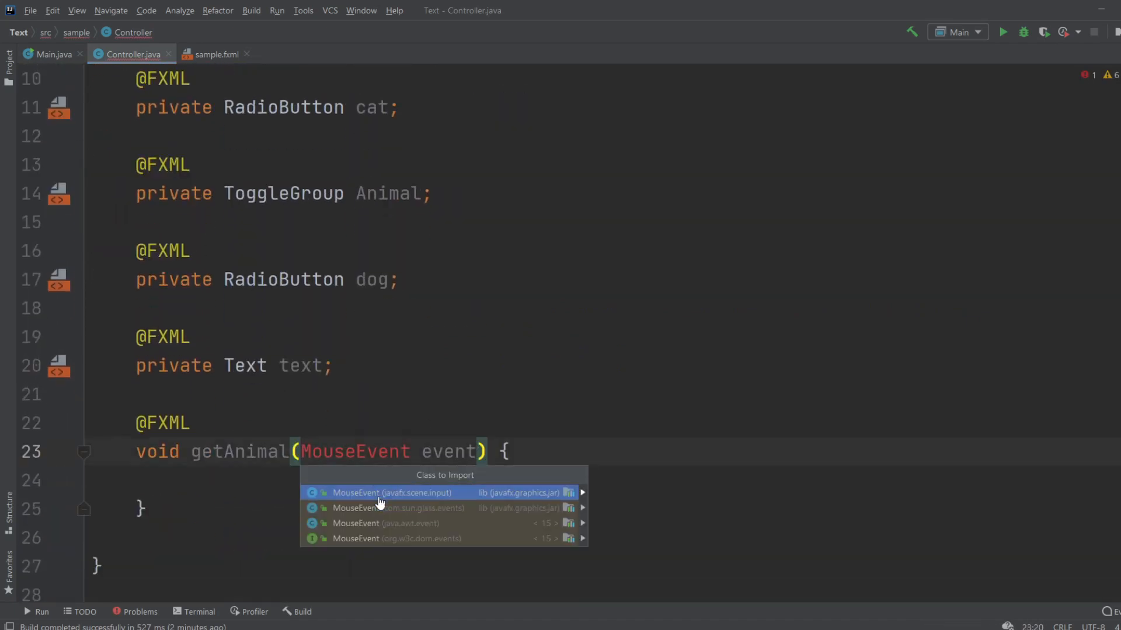
{"action": "left_click", "coordinate": [392, 493]}
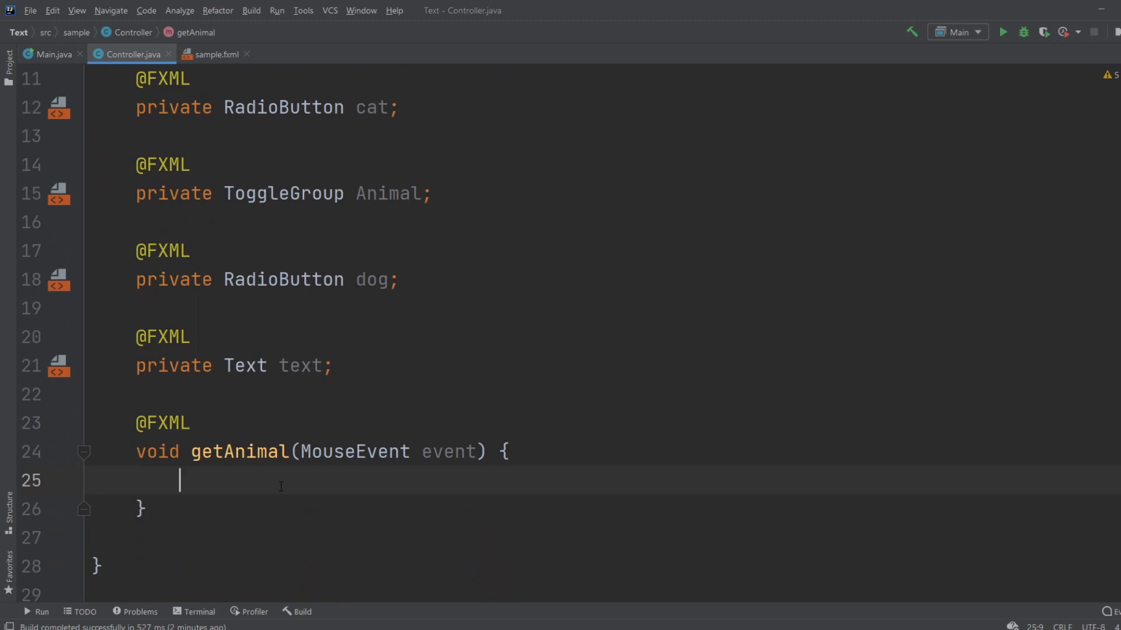
Write if(Animal.getSelectedToggle().equals(cat)){ text.setText("Cat"); } in getAnimal via completion
{"action": "type", "text": "Animal"}
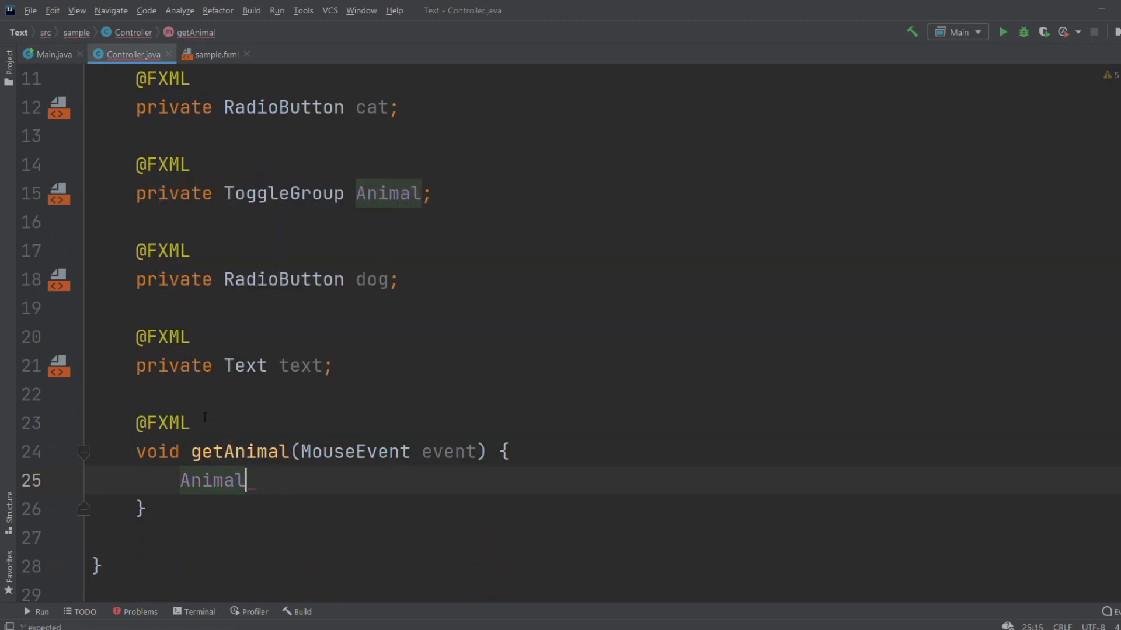
{"action": "type", "text": ".getSelectedToggle("}
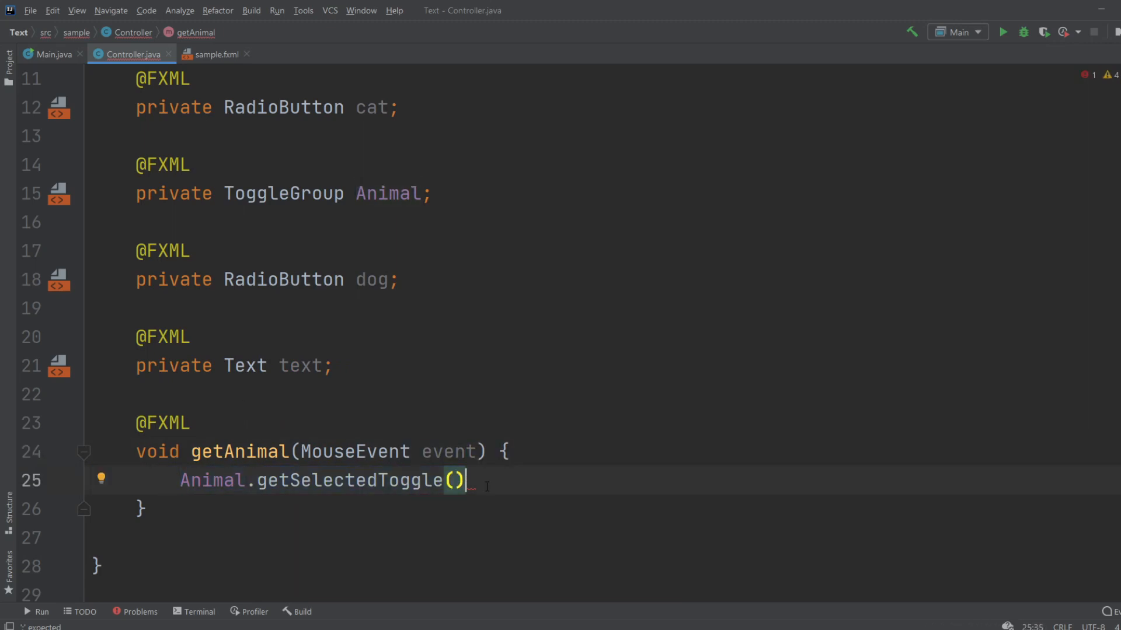
{"action": "type", "text": "if"}
{"action": "key", "text": "Enter"}
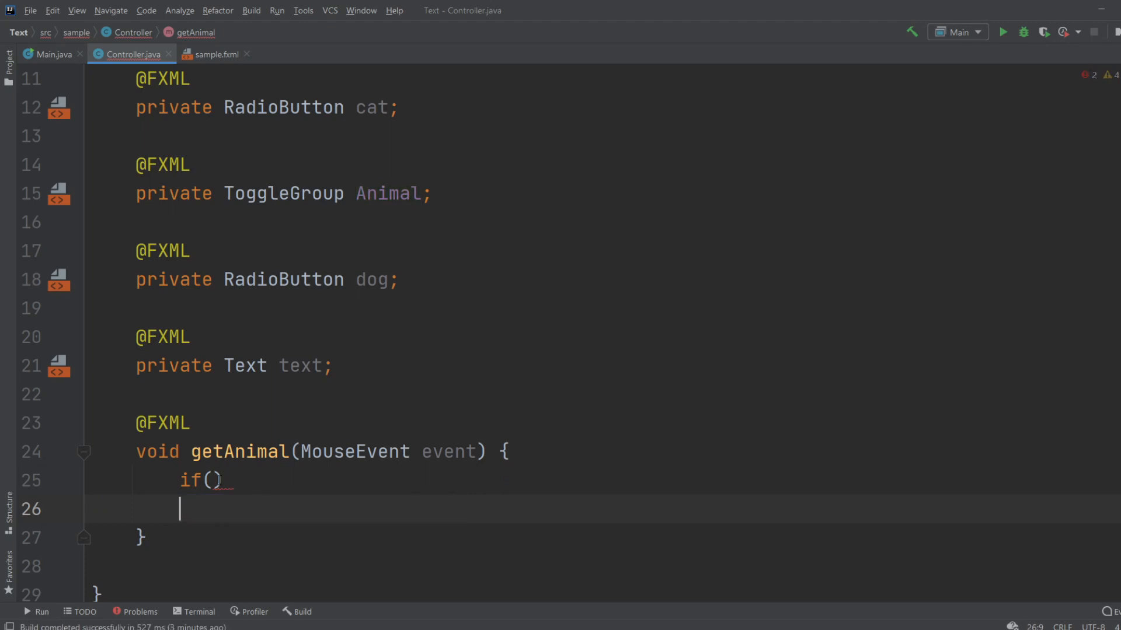
{"action": "type", "text": "Animal.getSelectedToggle().equals())"}
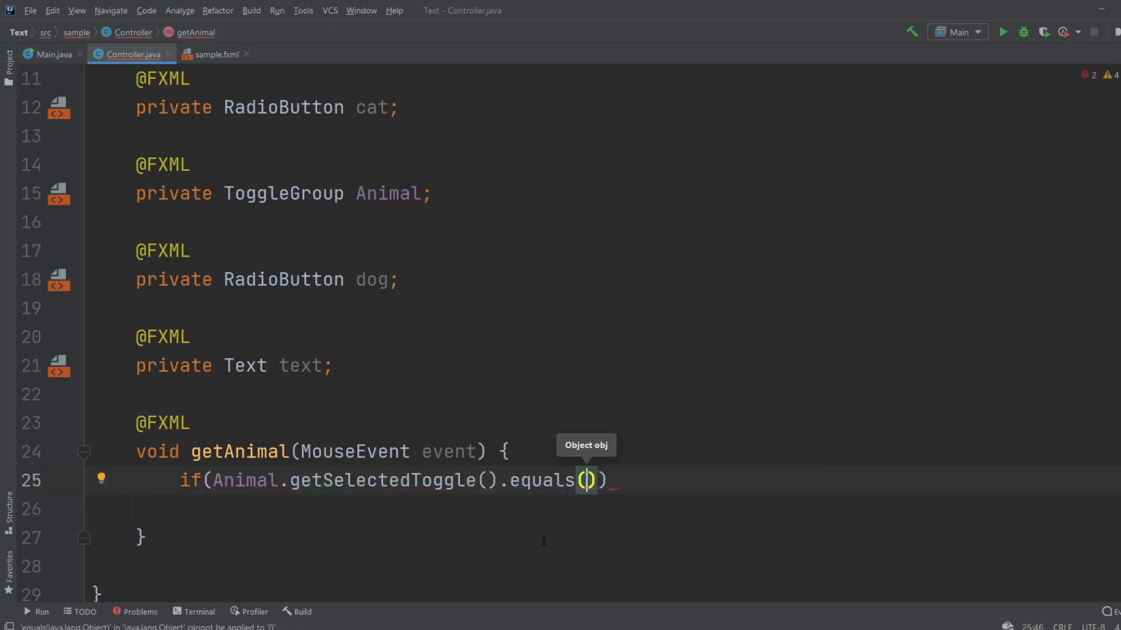
{"action": "type", "text": "c"}
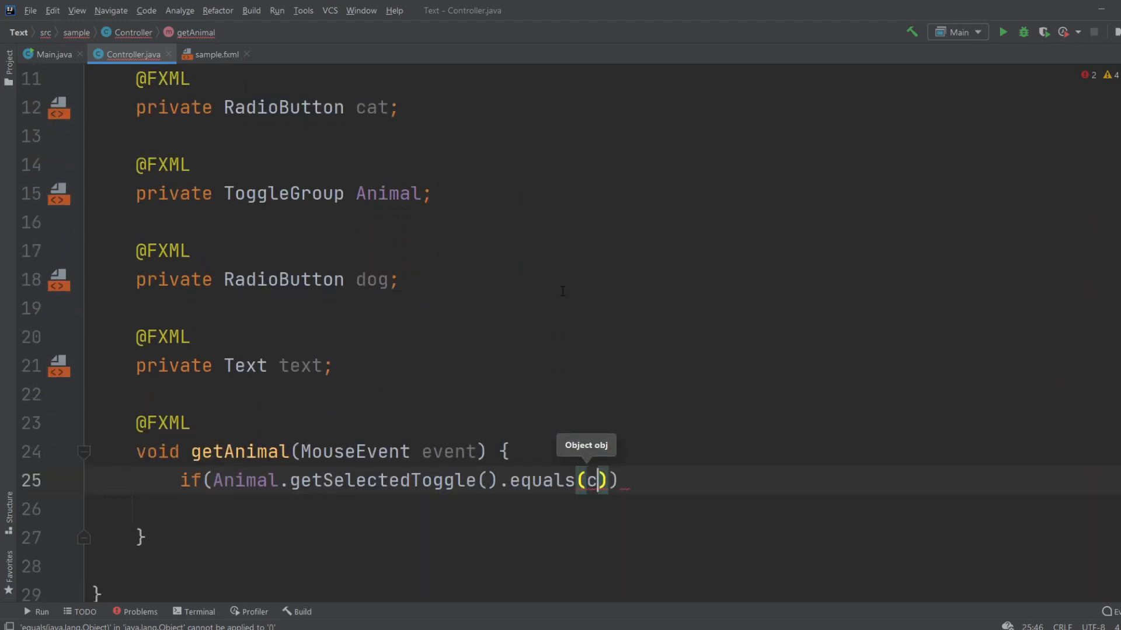
{"action": "type", "text": "at"}
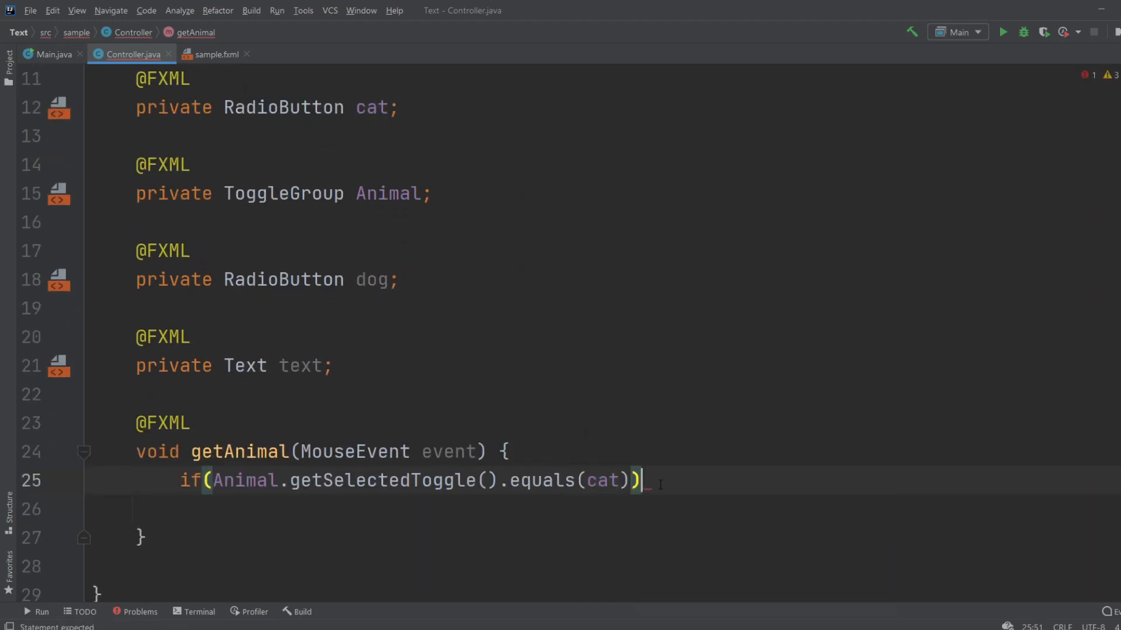
{"action": "type", "text": "{"}
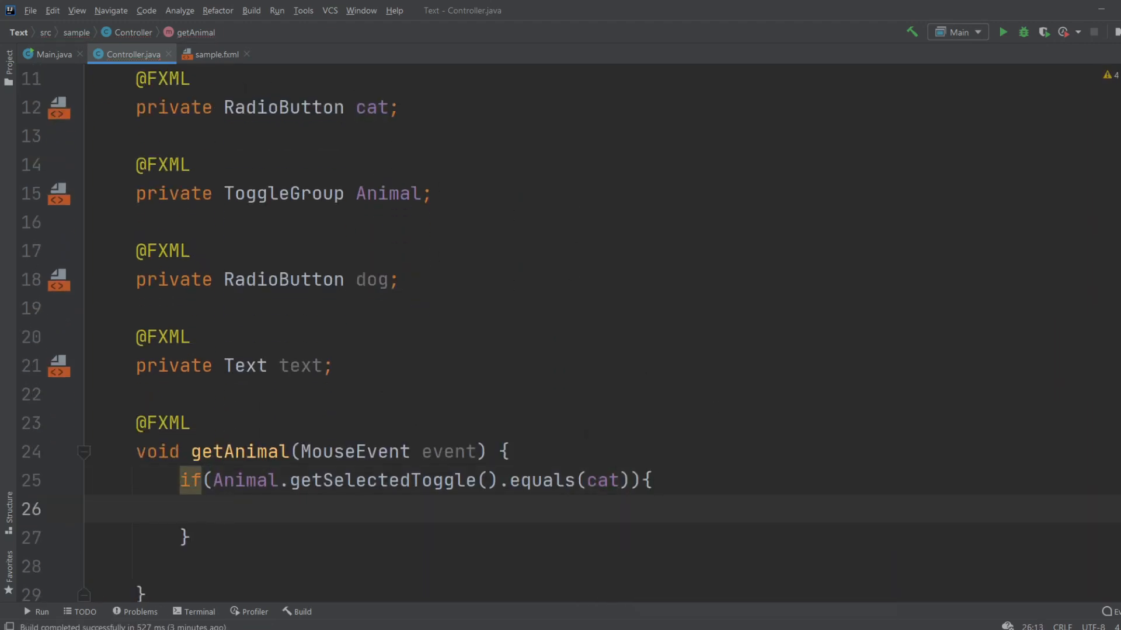
{"action": "type", "text": "t"}
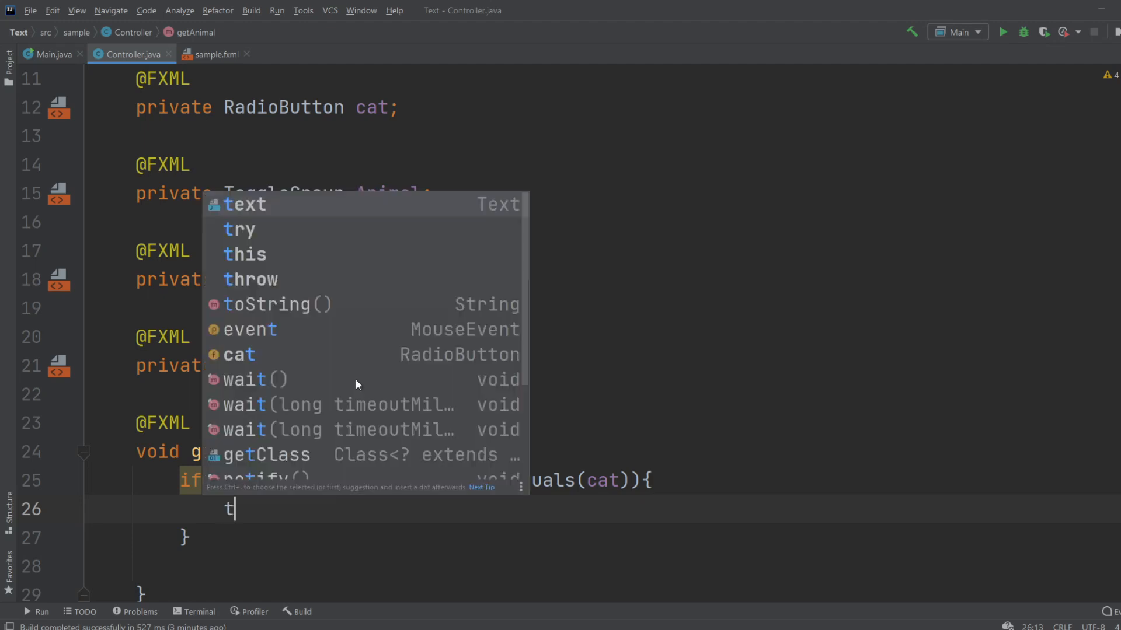
{"action": "type", "text": "ext.setText(\"C\");"}
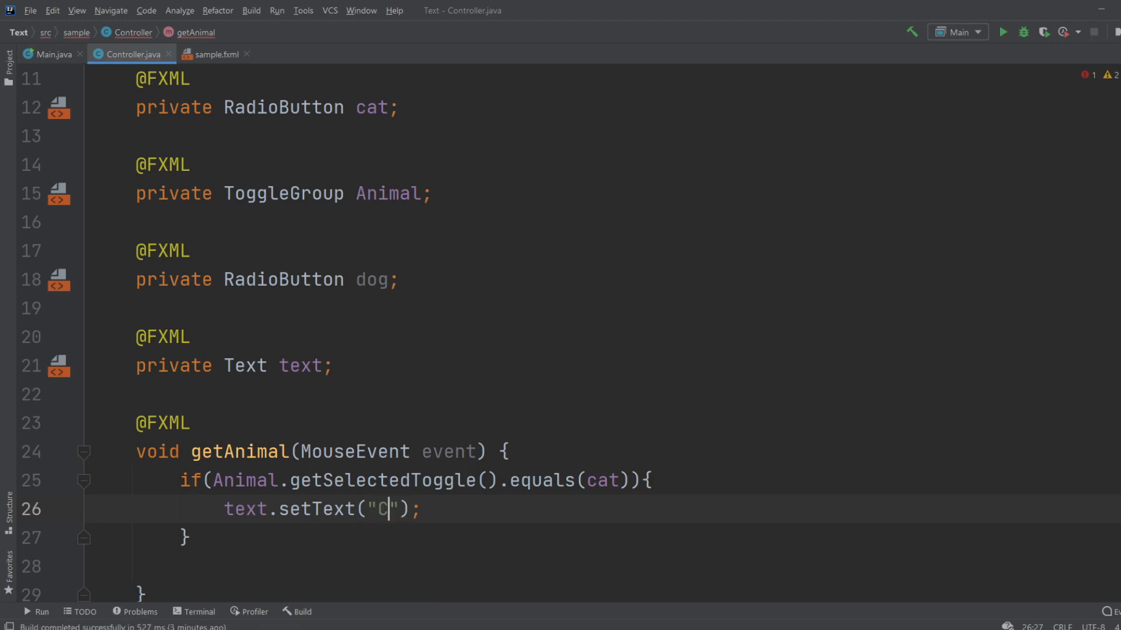
{"action": "type", "text": "at"}
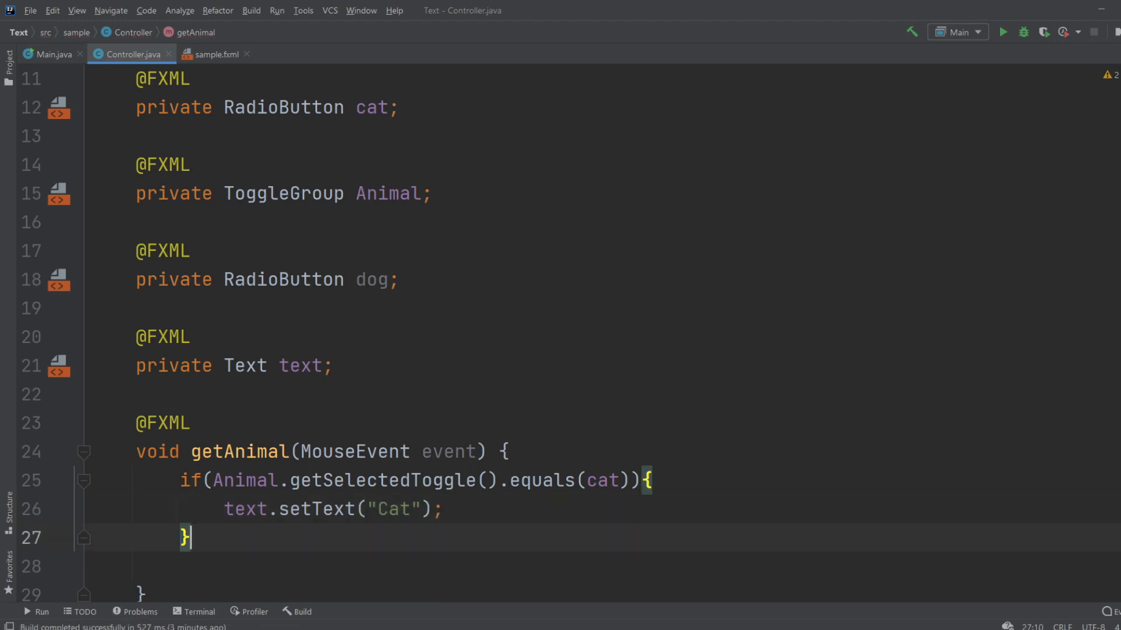
Add else if(Animal.getSelectedToggle().equals(dog)) branch with text.setText("Dog")
{"action": "type", "text": "else"}
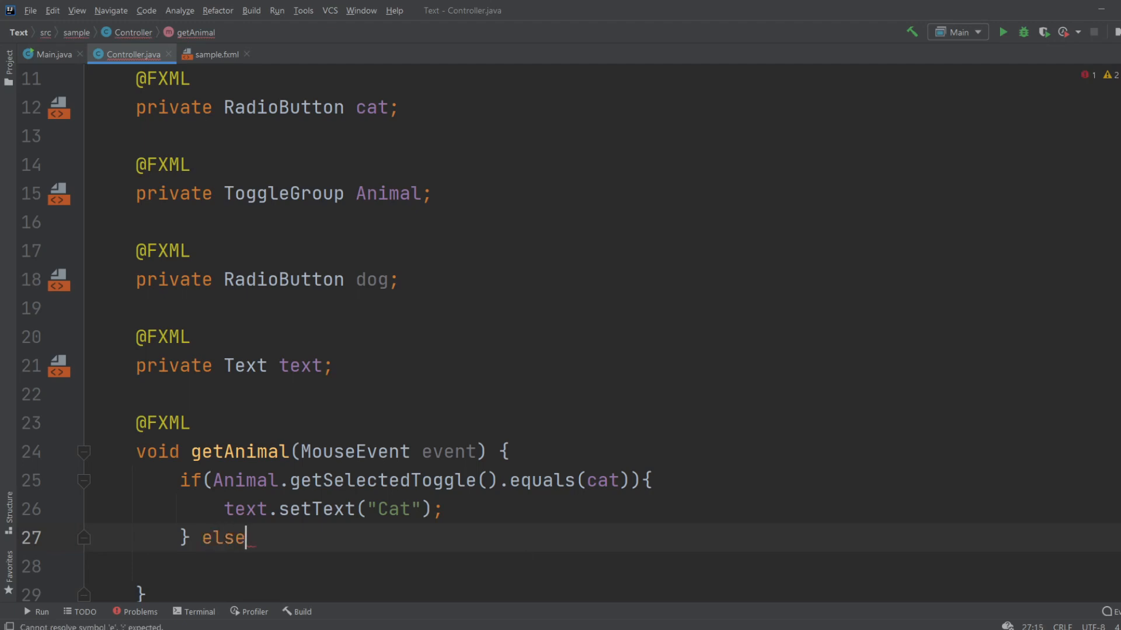
{"action": "type", "text": "if("}
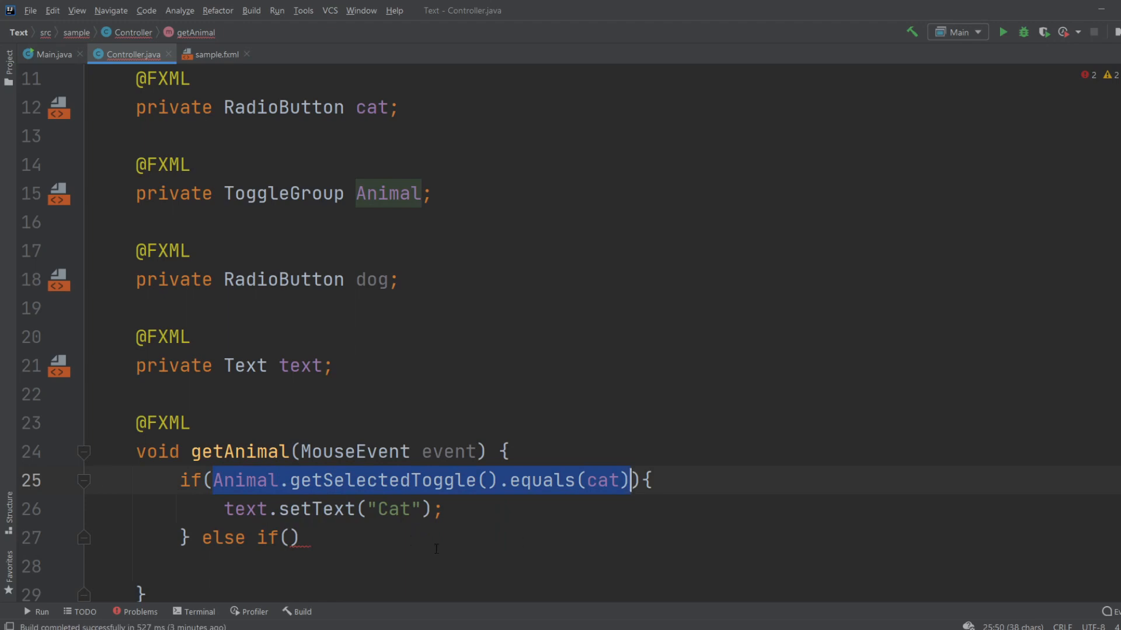
{"action": "type", "text": "Animal.getSelectedToggle().equals(cat))"}
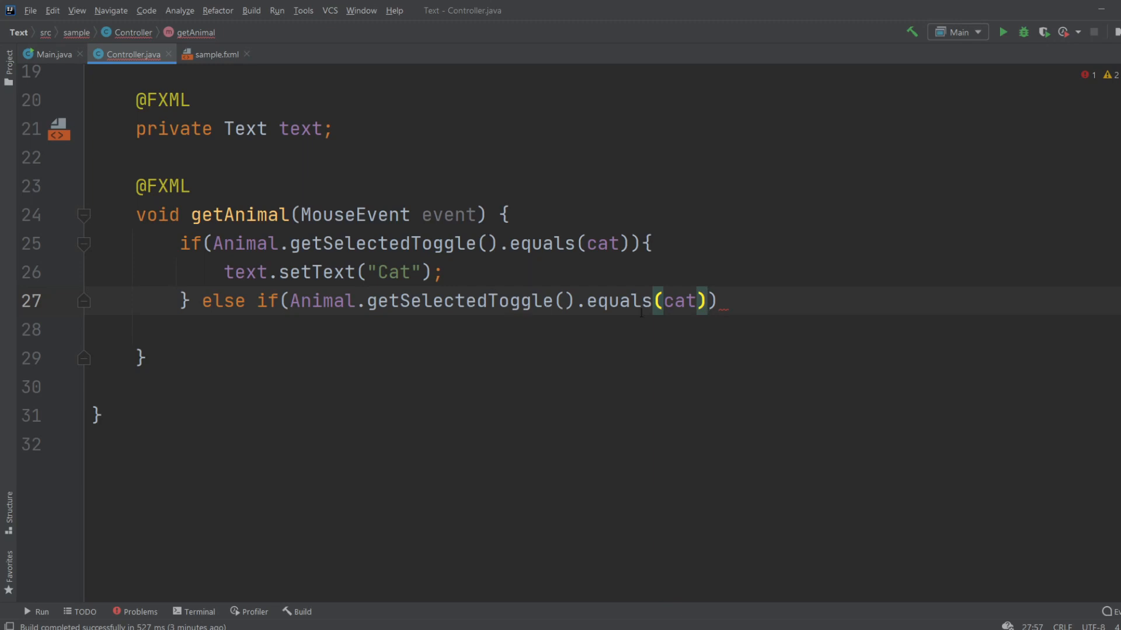
{"action": "double_click", "coordinate": [677, 300]}
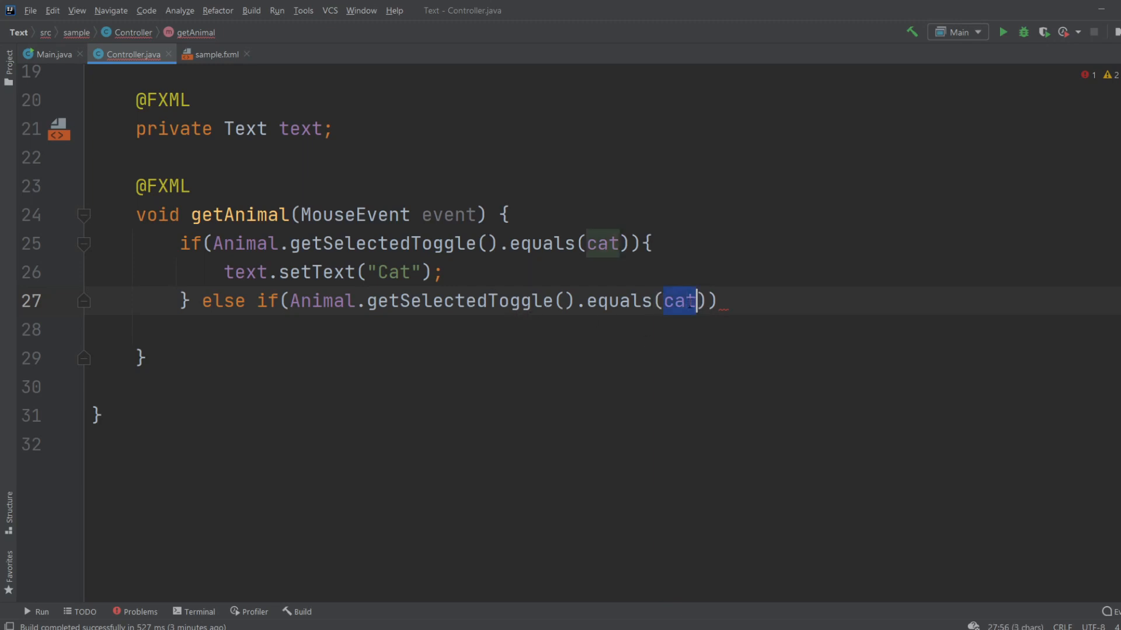
{"action": "type", "text": "dog"}
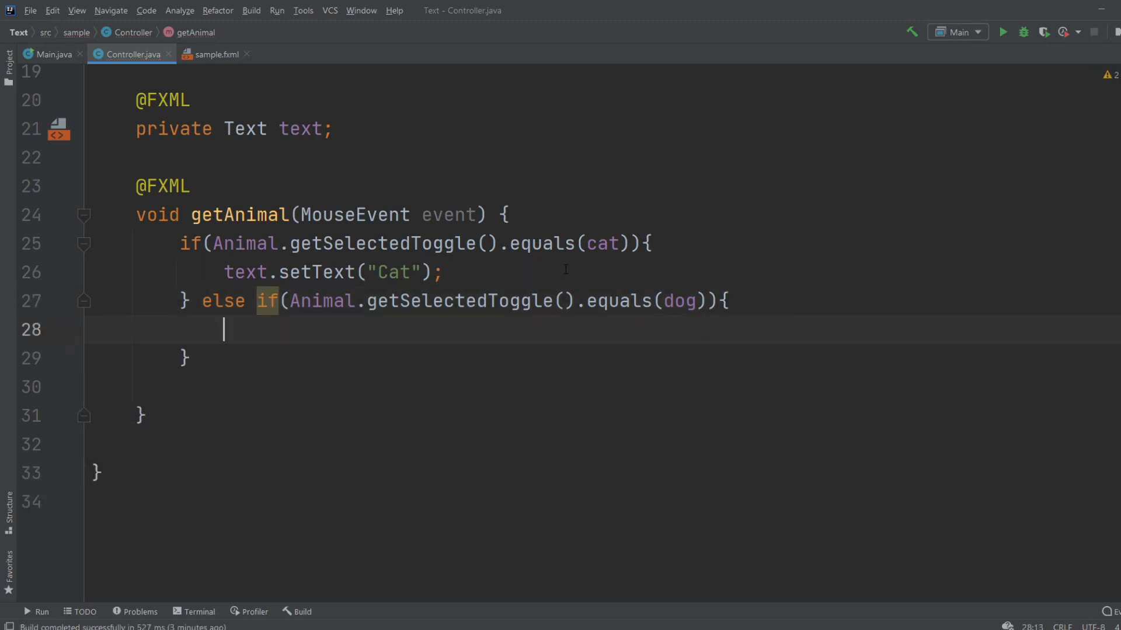
{"action": "type", "text": "text.setText(\"Cat\");"}
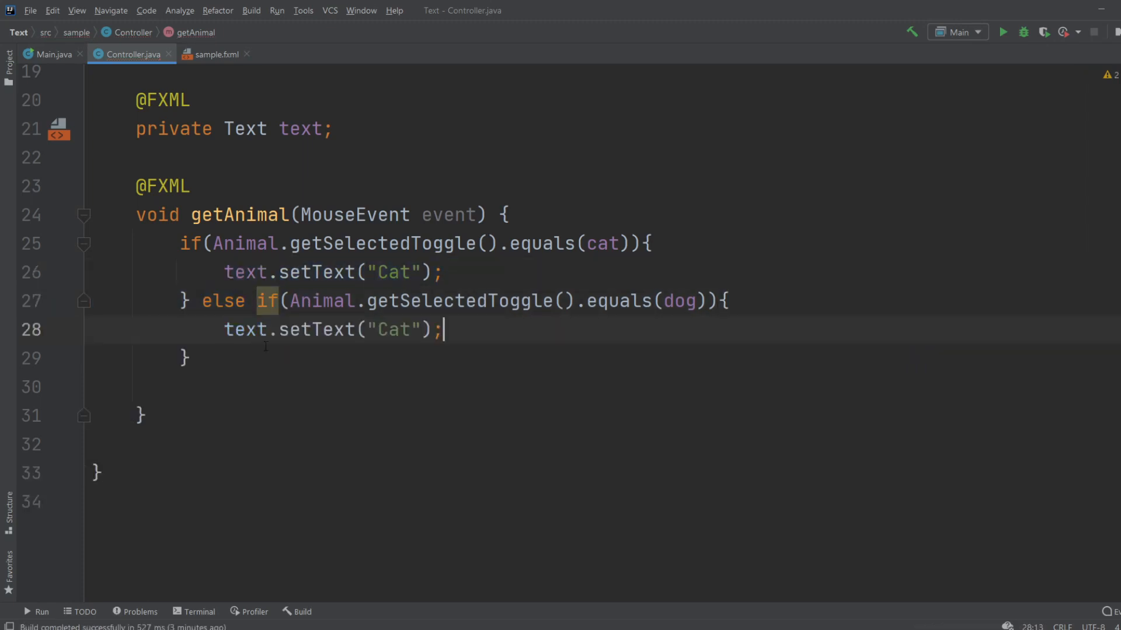
{"action": "type", "text": "Dog"}
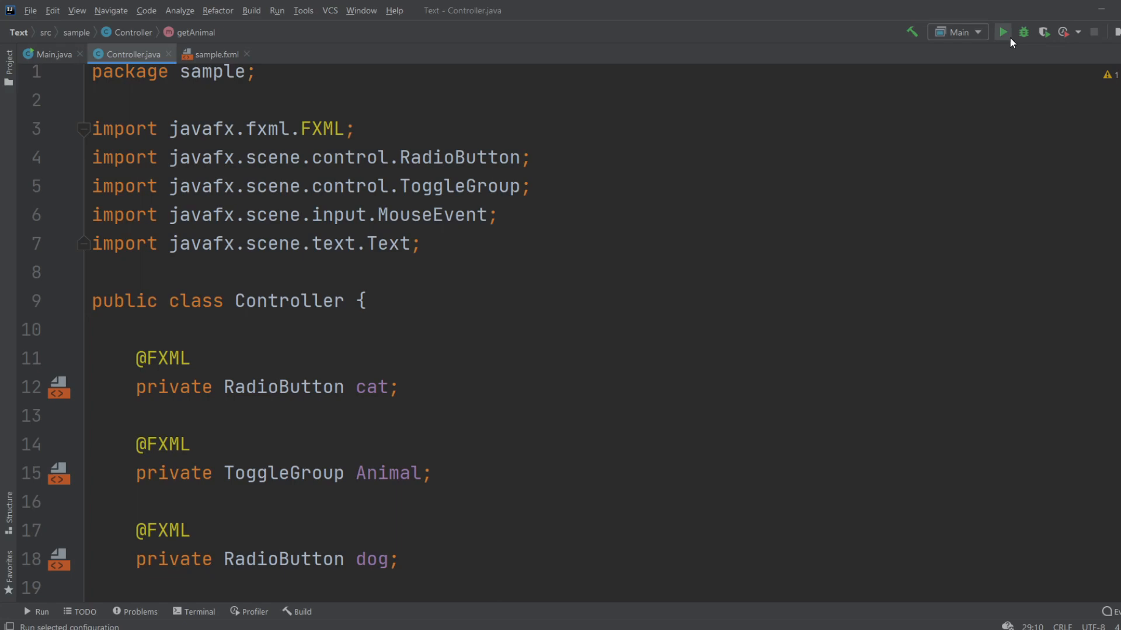
Run the app and confirm the label shows Cat, then Dog, after selecting each radio and Button
{"action": "left_click", "coordinate": [1002, 31]}
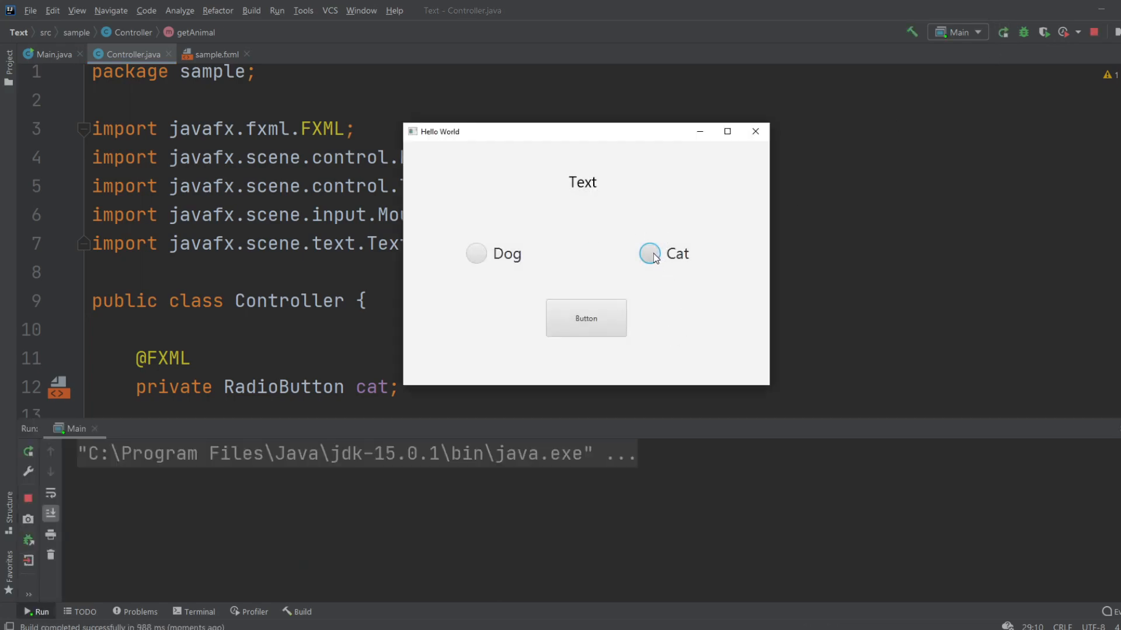
{"action": "left_click", "coordinate": [649, 254]}
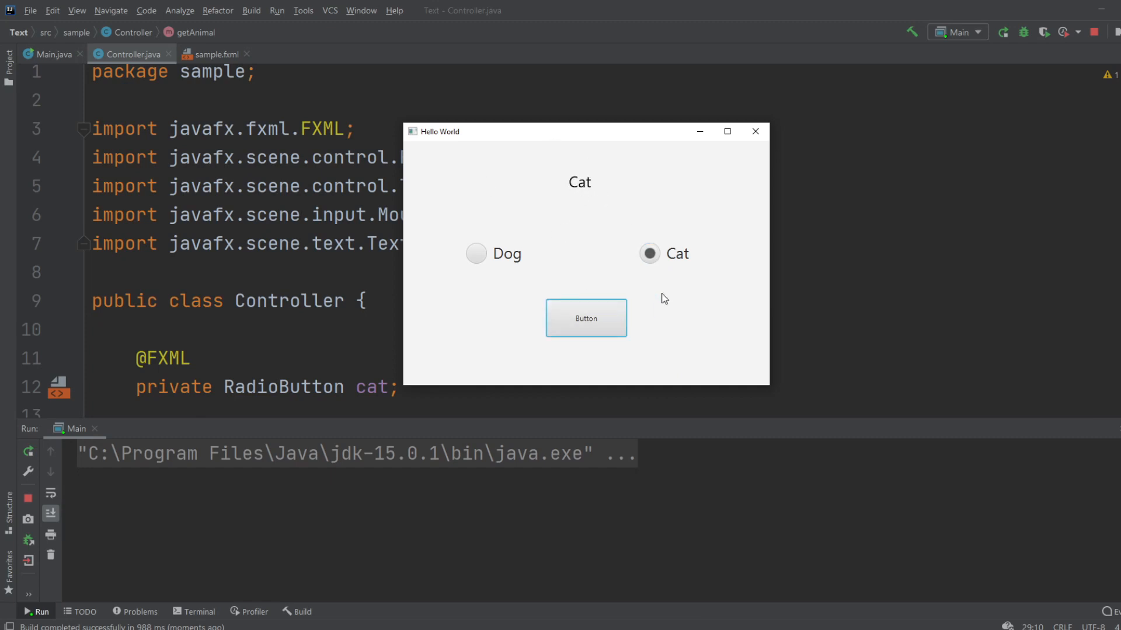
{"action": "left_click", "coordinate": [476, 254]}
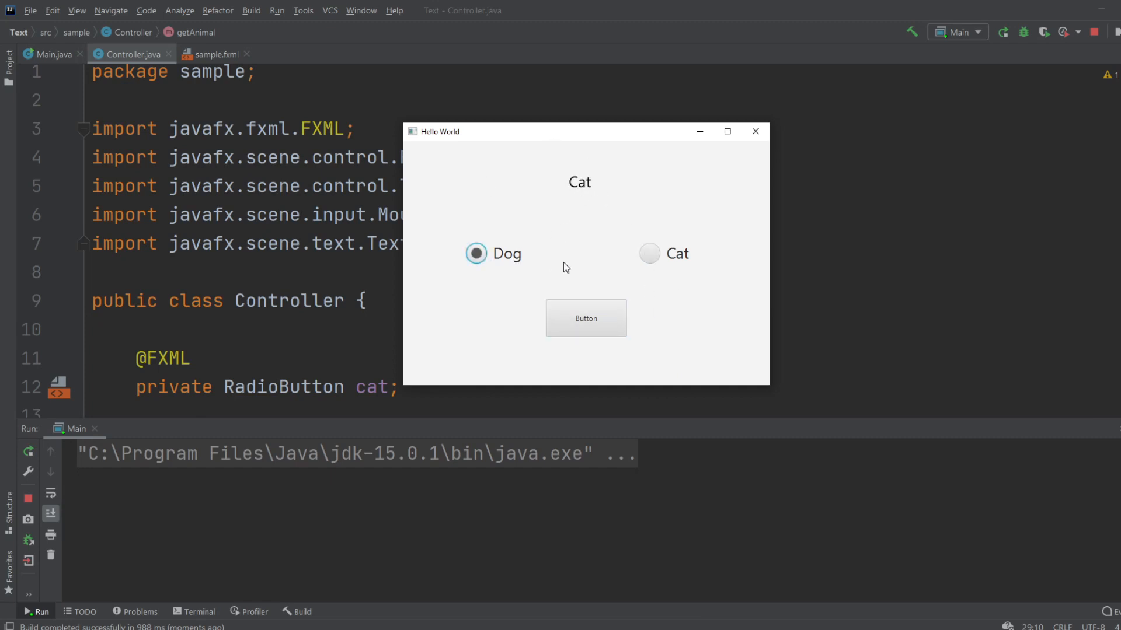
{"action": "mouse_move", "coordinate": [492, 259]}
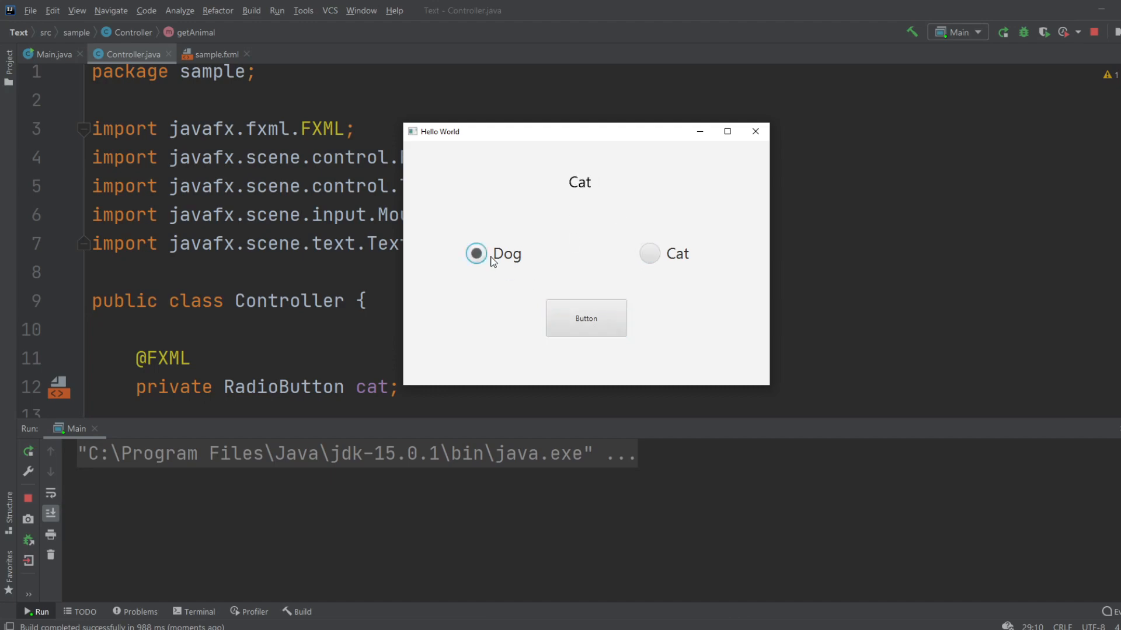
{"action": "left_click", "coordinate": [649, 254]}
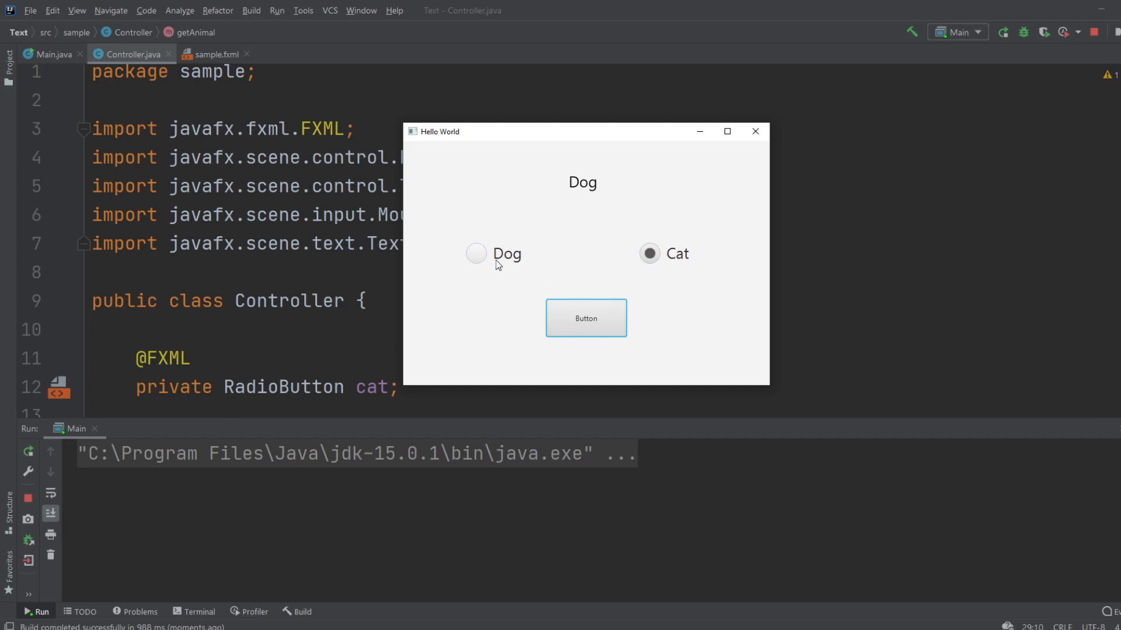
{"action": "mouse_move", "coordinate": [675, 287]}
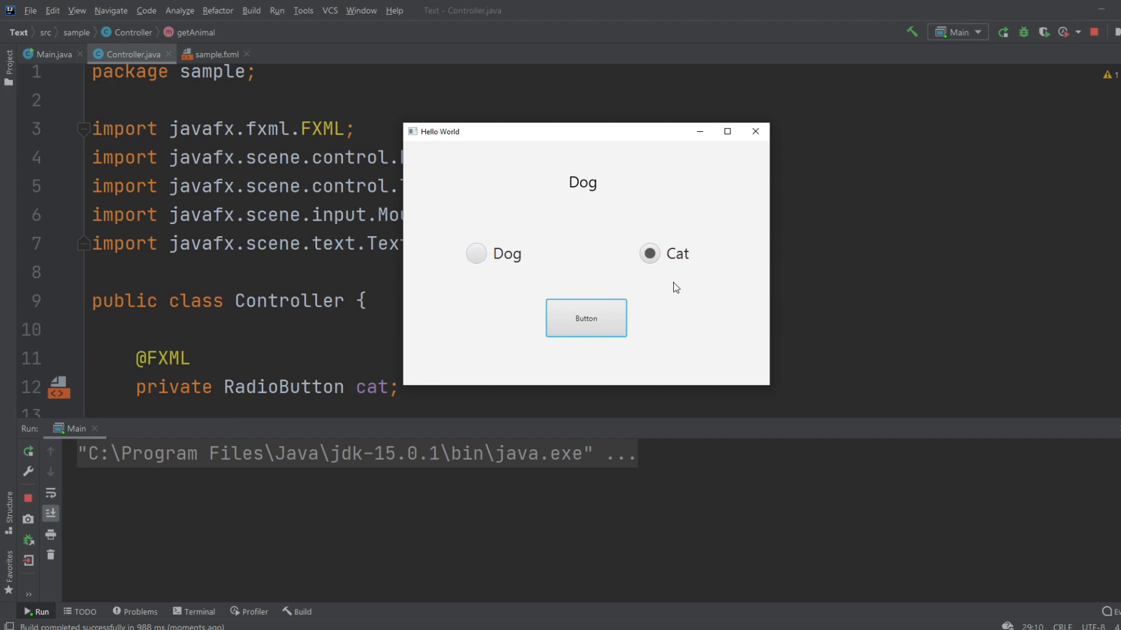
{"action": "mouse_move", "coordinate": [627, 265]}
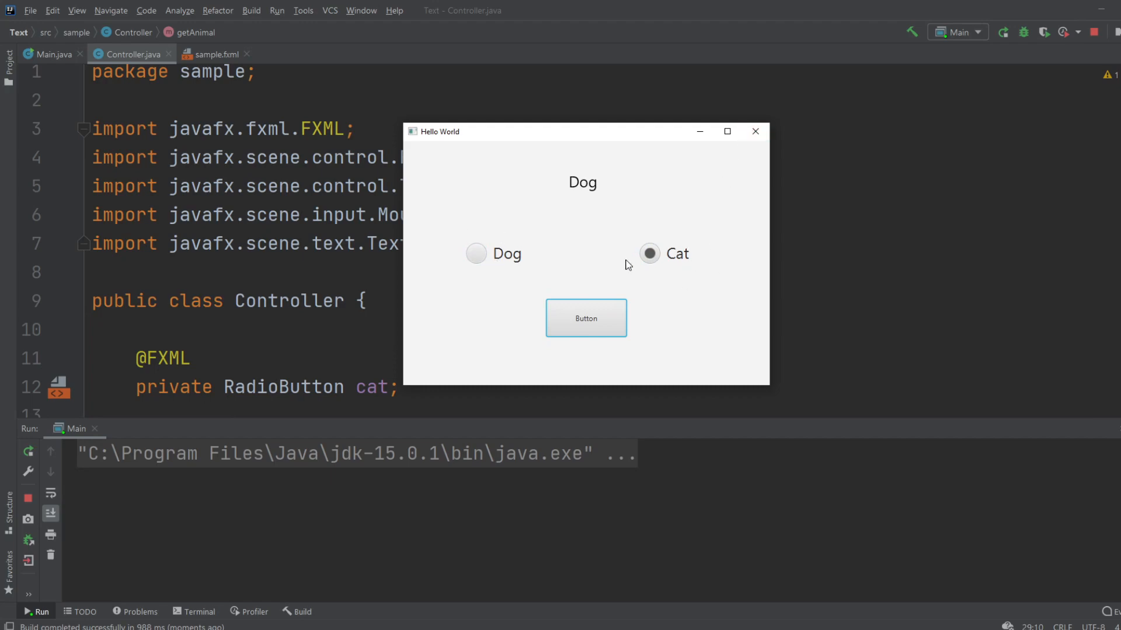
{"action": "mouse_move", "coordinate": [720, 195]}
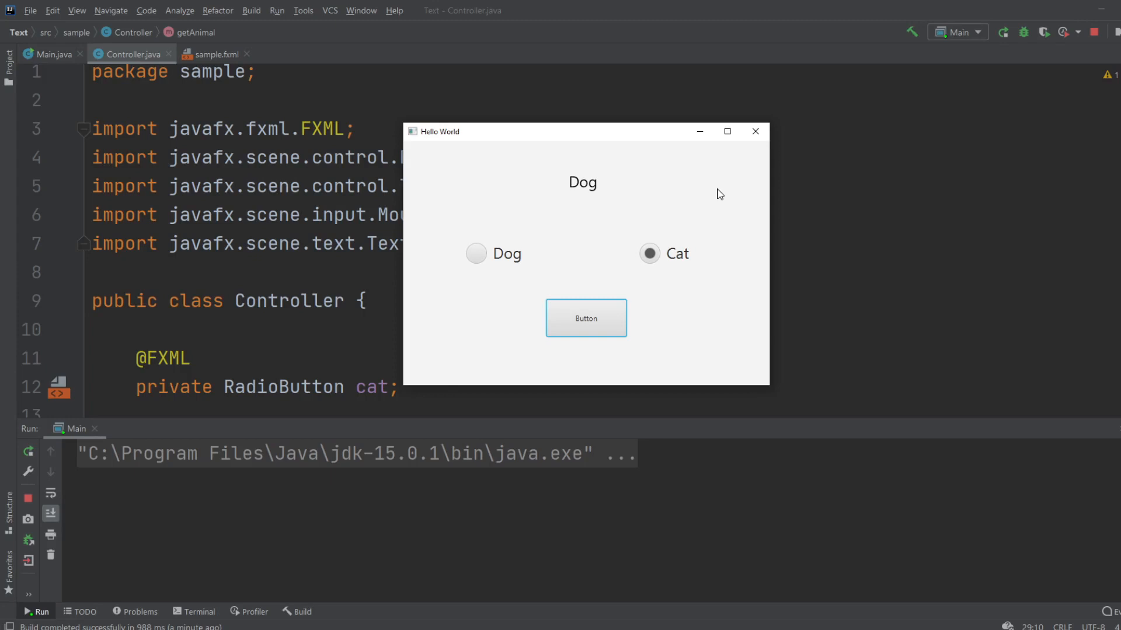